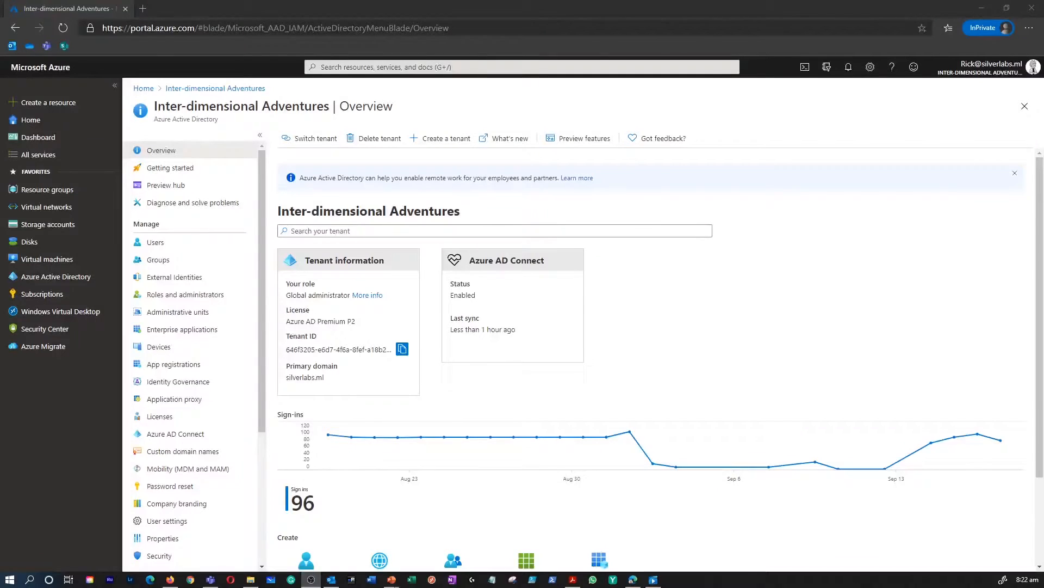
mouse_move(314, 298)
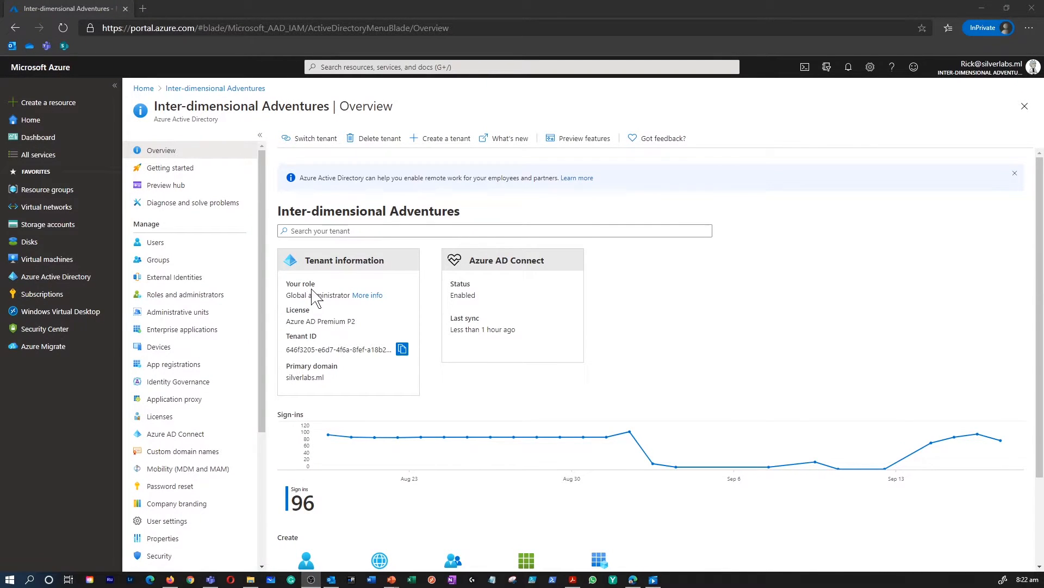
mouse_move(540, 124)
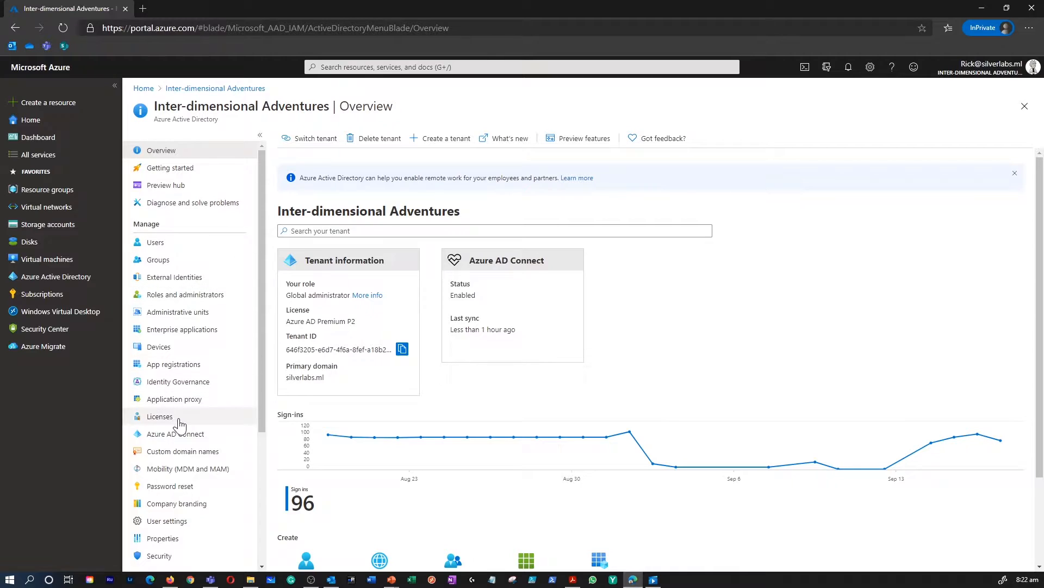
- List the tenant's custom domain names, zoom in, and select the verified silverlabs.ml domain
left_click(182, 451)
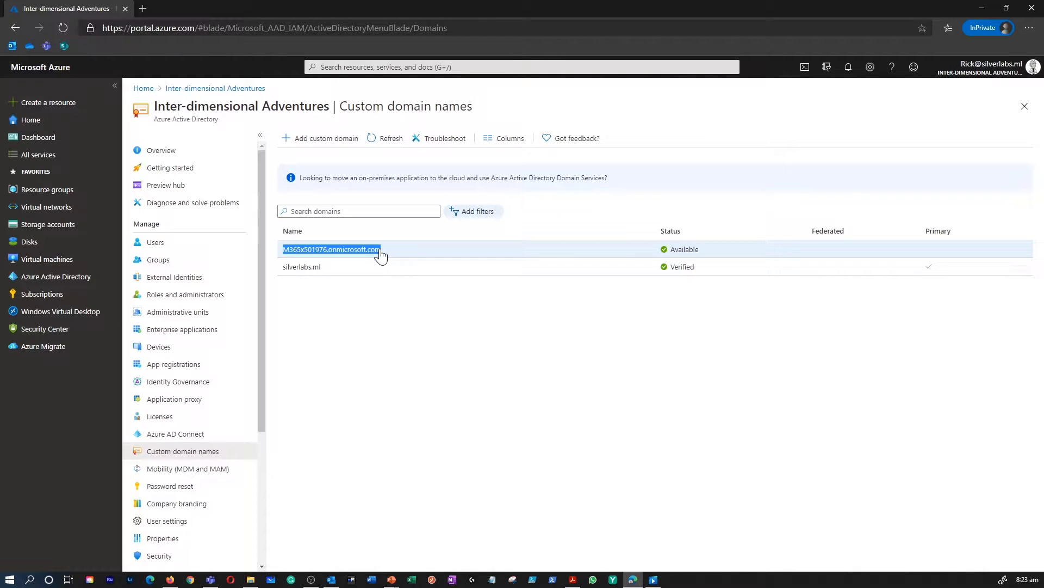
key("ctrl+plus")
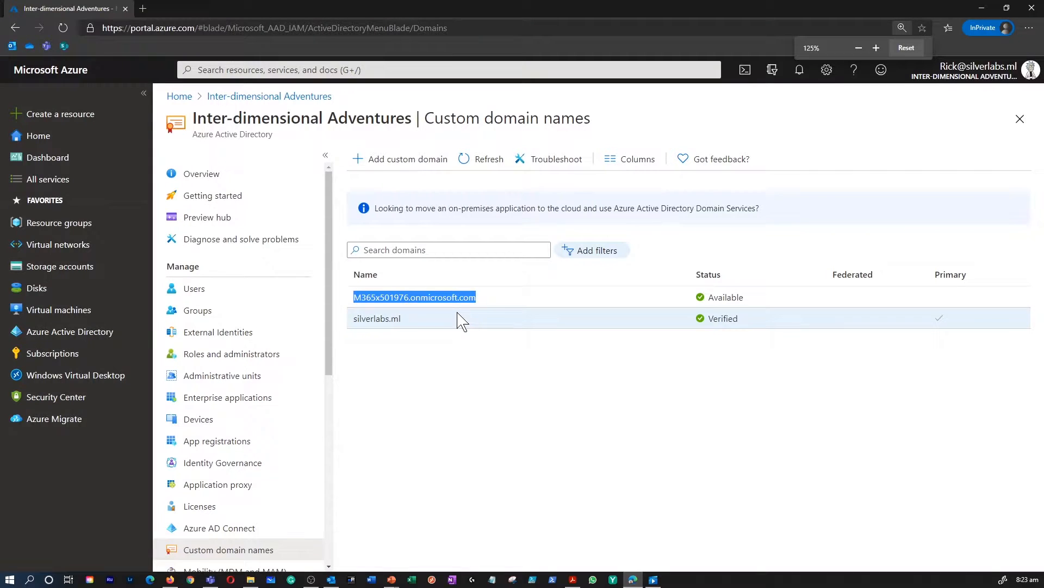
left_click(876, 47)
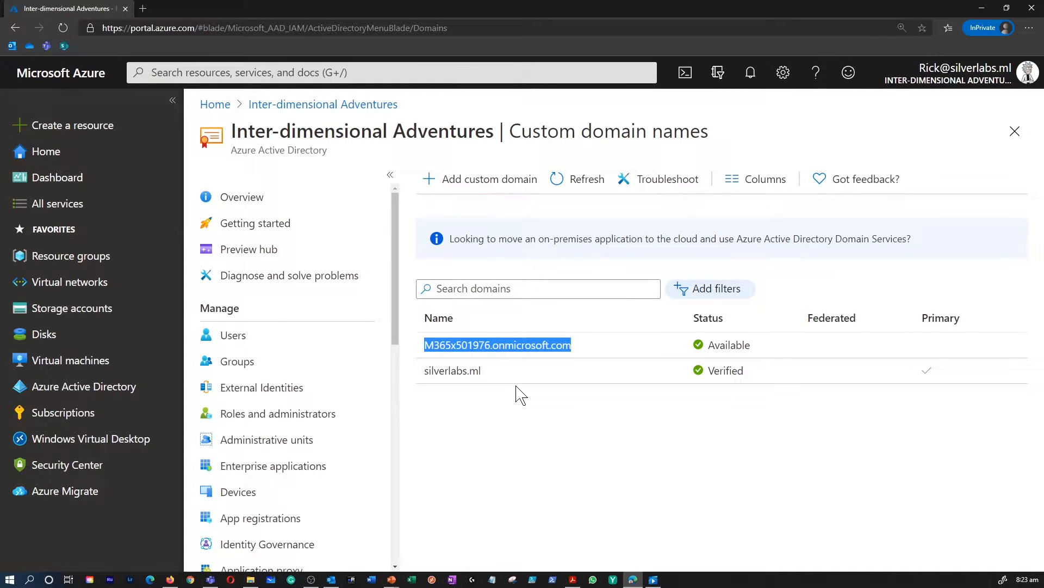
left_click(452, 370)
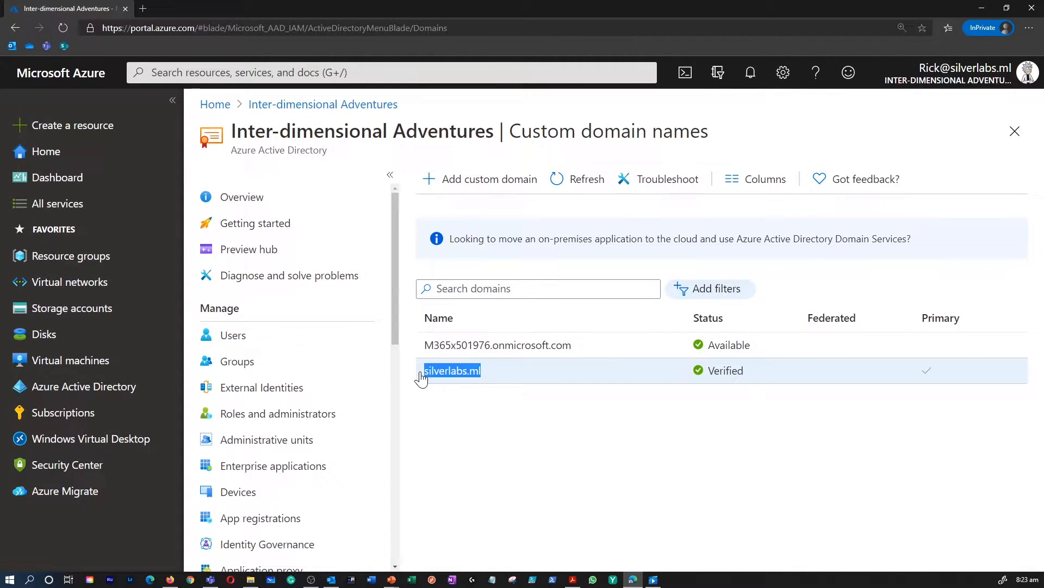
mouse_move(461, 388)
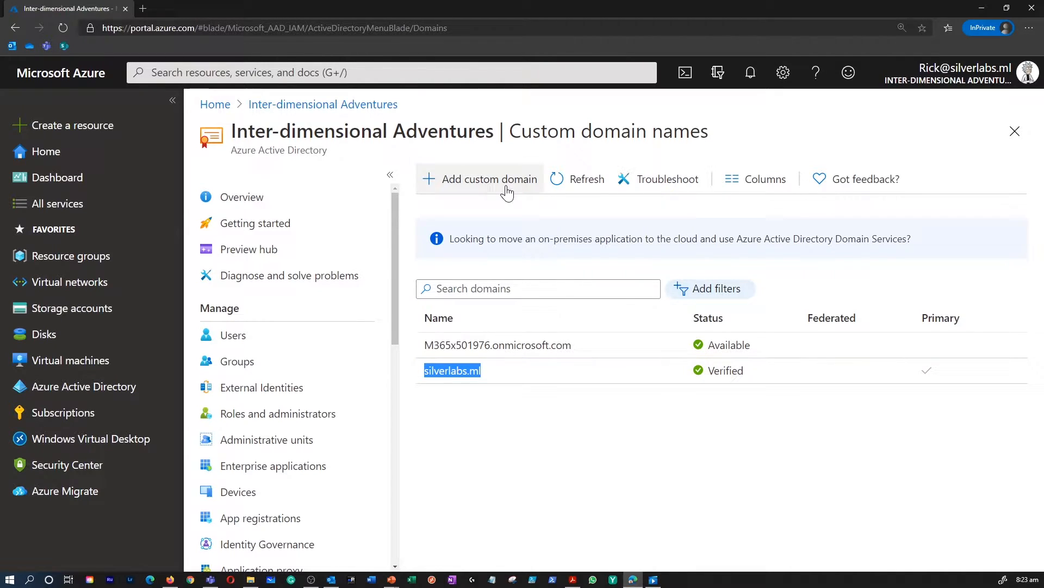
mouse_move(481, 185)
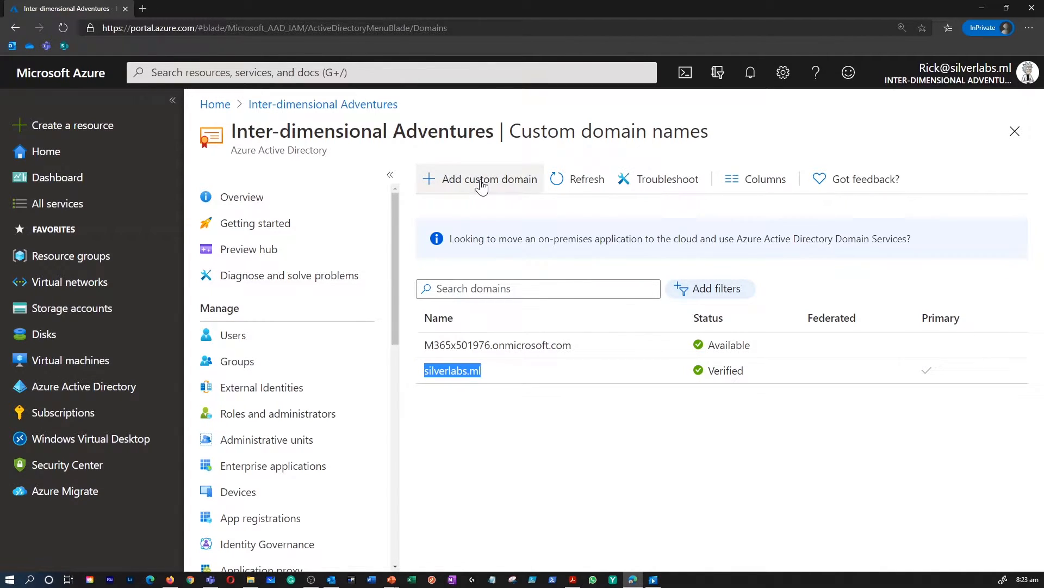
- Open the Add custom domain pane for a new tenant domain name
left_click(480, 178)
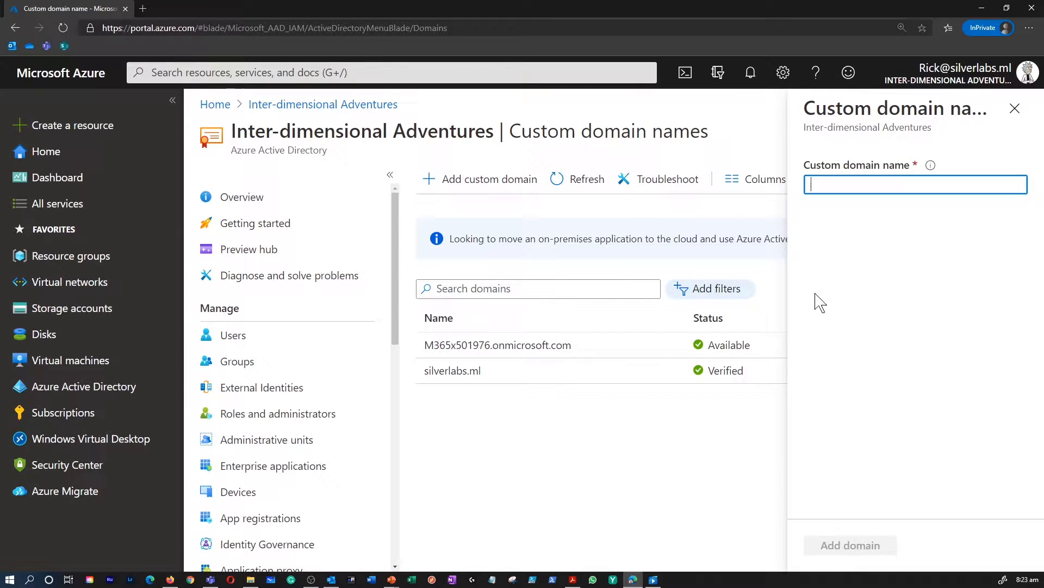
mouse_move(816, 475)
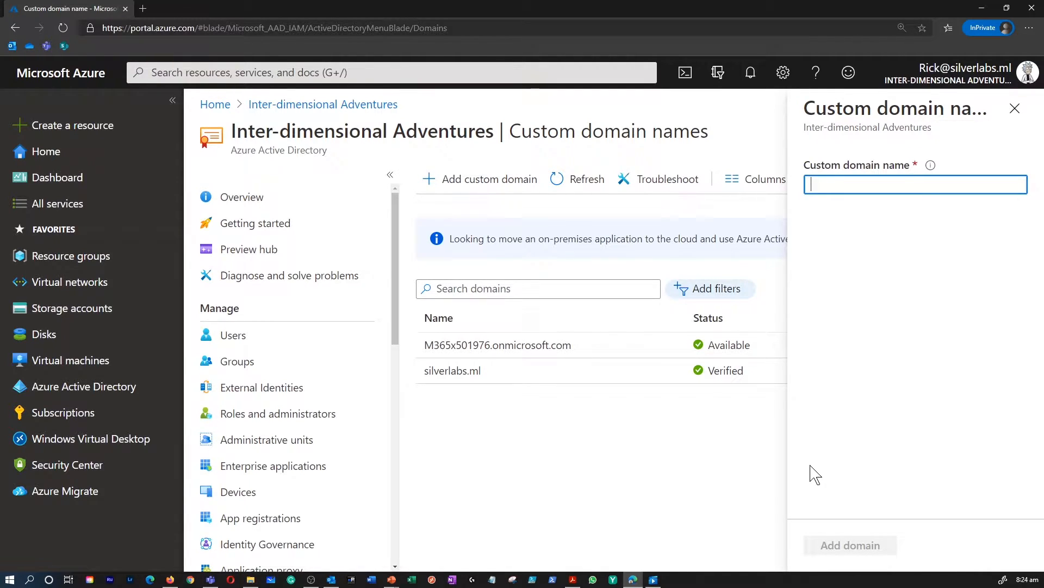
mouse_move(549, 398)
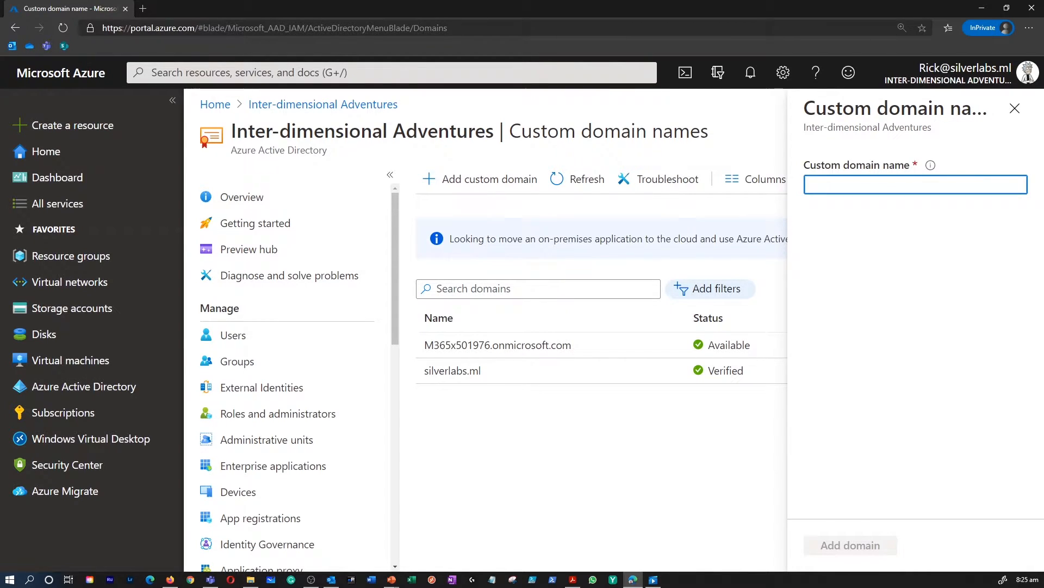
left_click(915, 185)
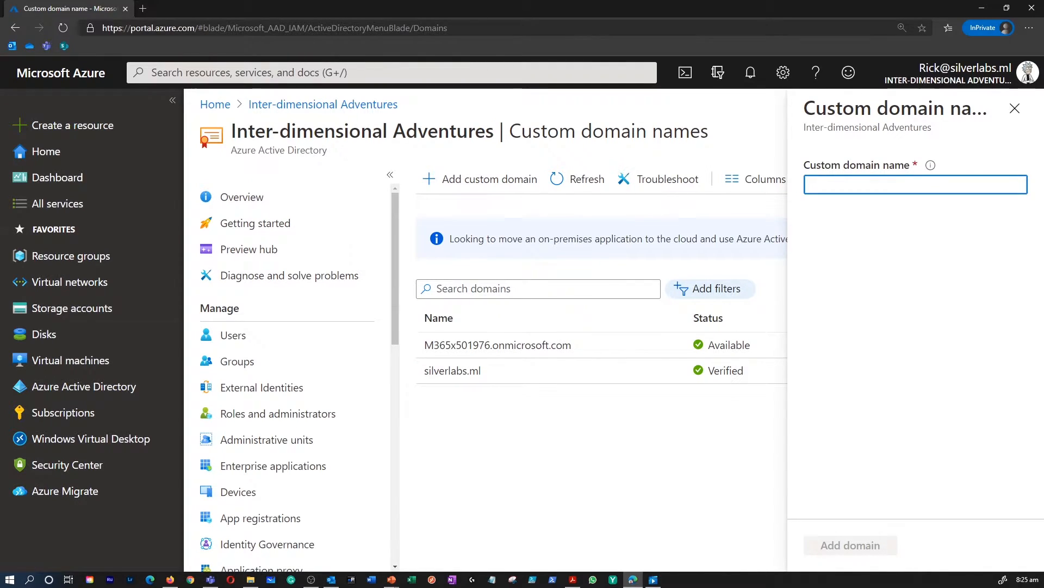
left_click(915, 185)
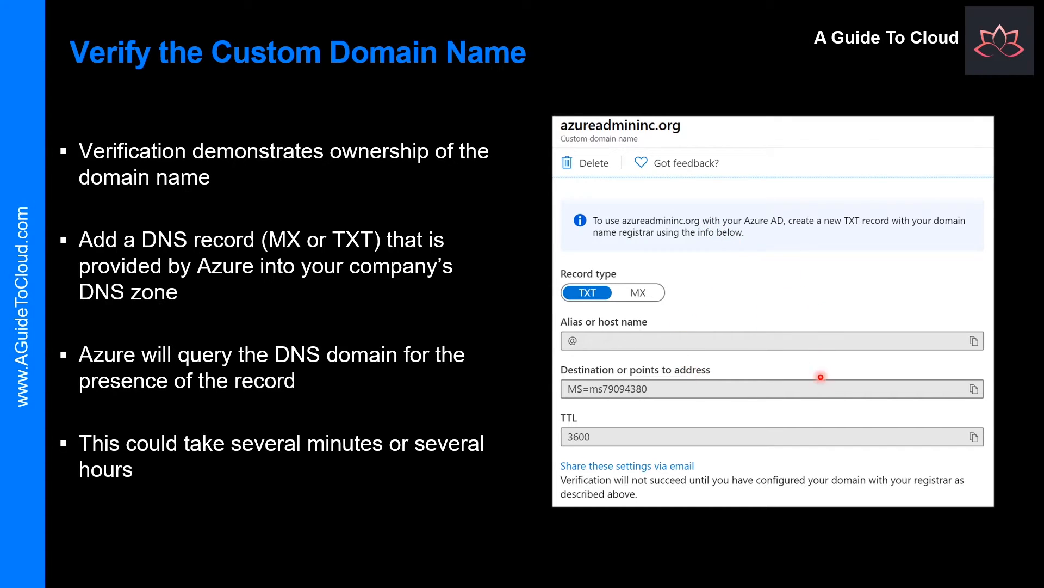
mouse_move(774, 412)
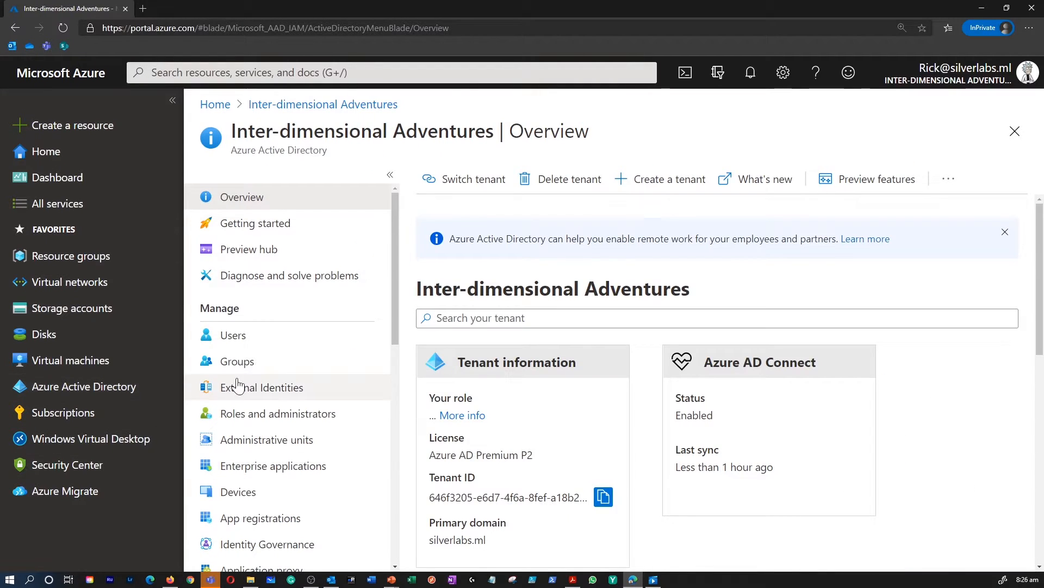
- From Custom domain names, add az104domain.com as a new custom domain
scroll("down", 3)
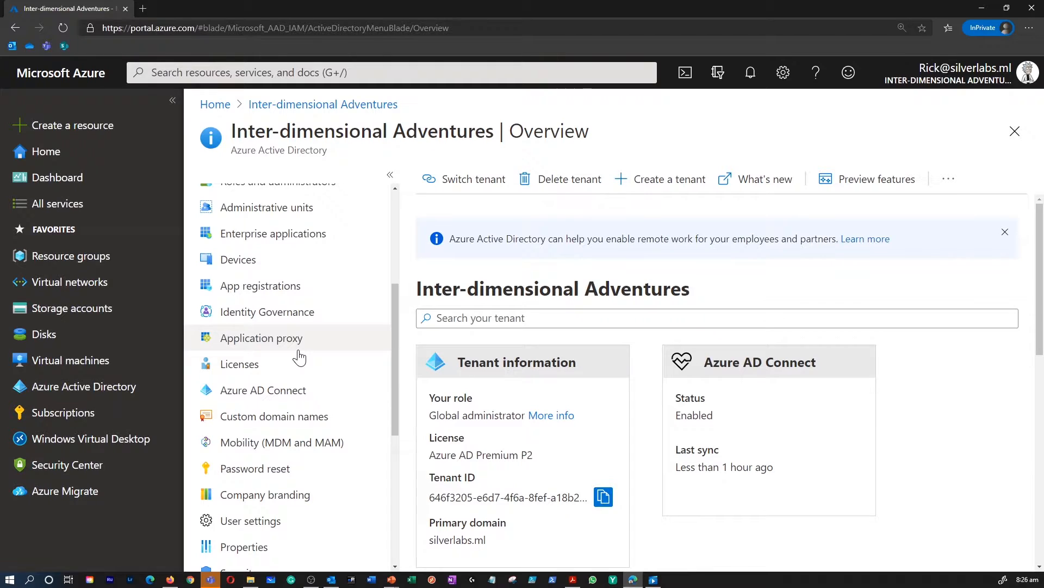
scroll("down", 3)
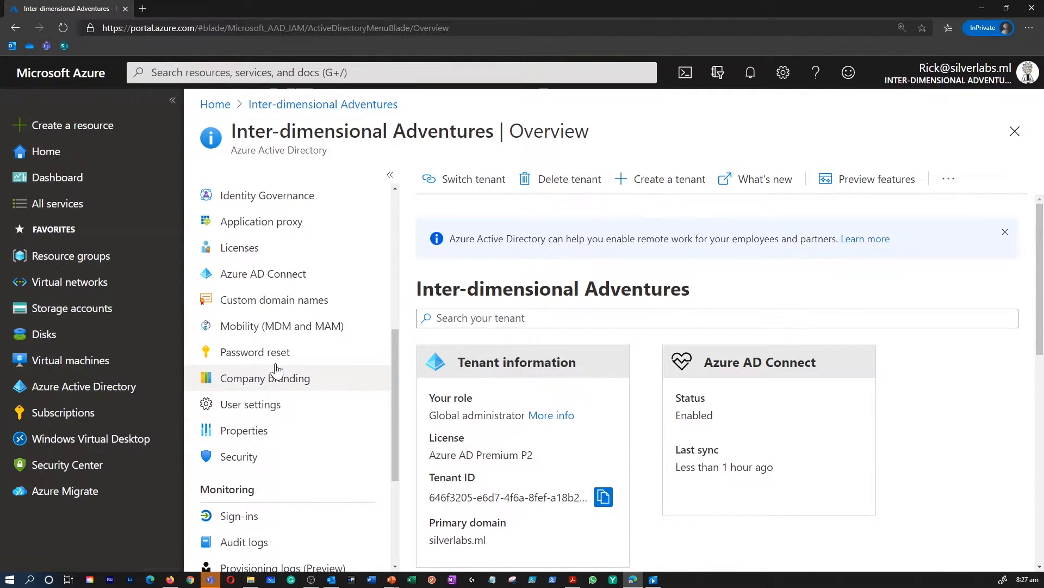
left_click(273, 299)
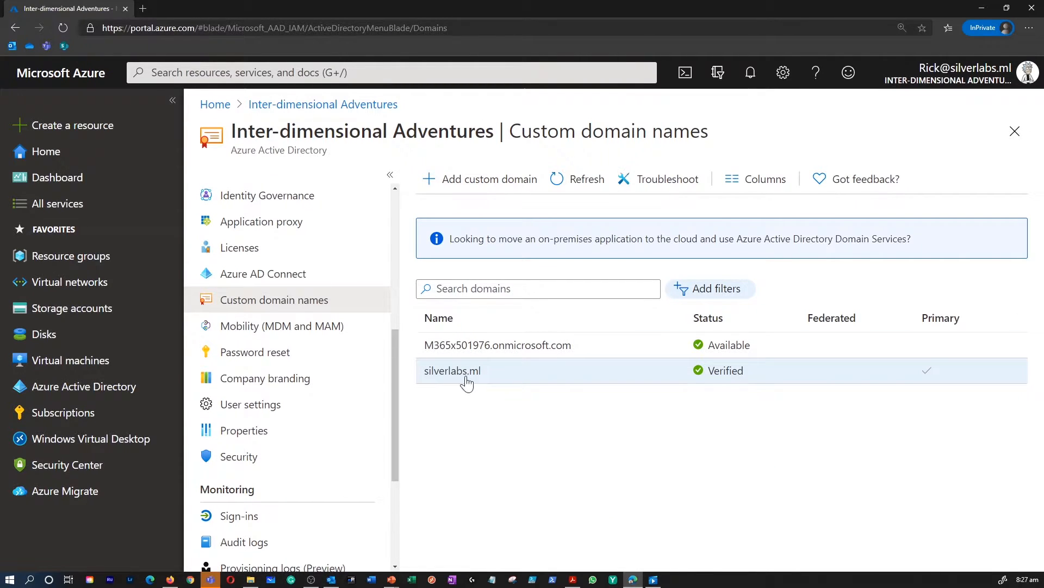
mouse_move(475, 378)
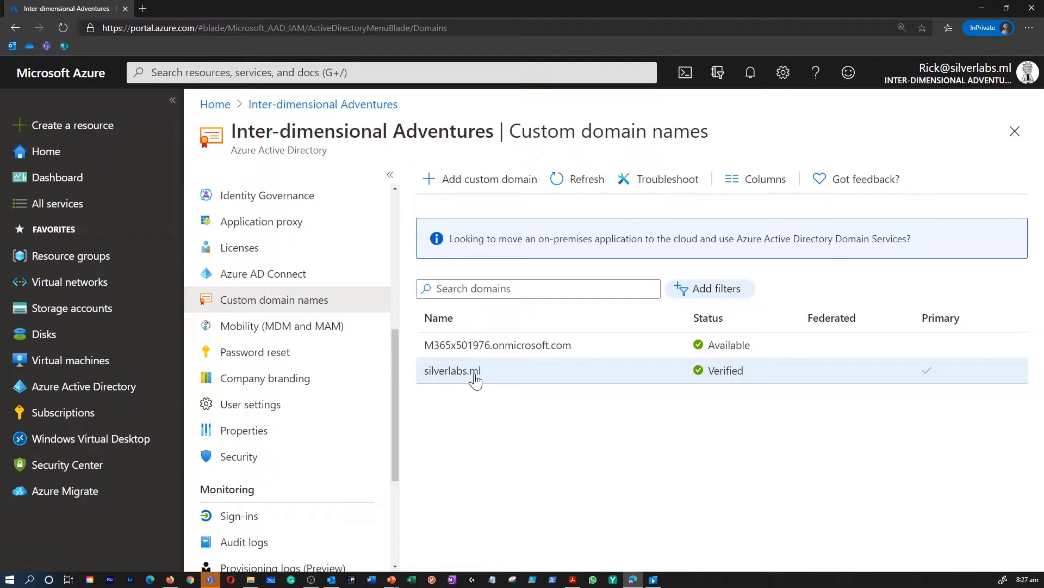
mouse_move(488, 179)
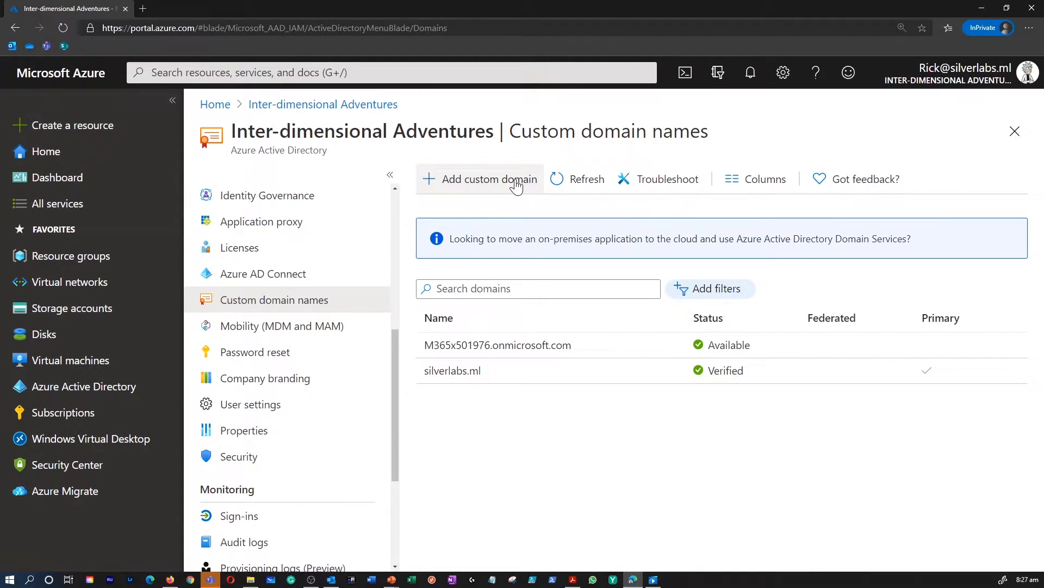
left_click(480, 179)
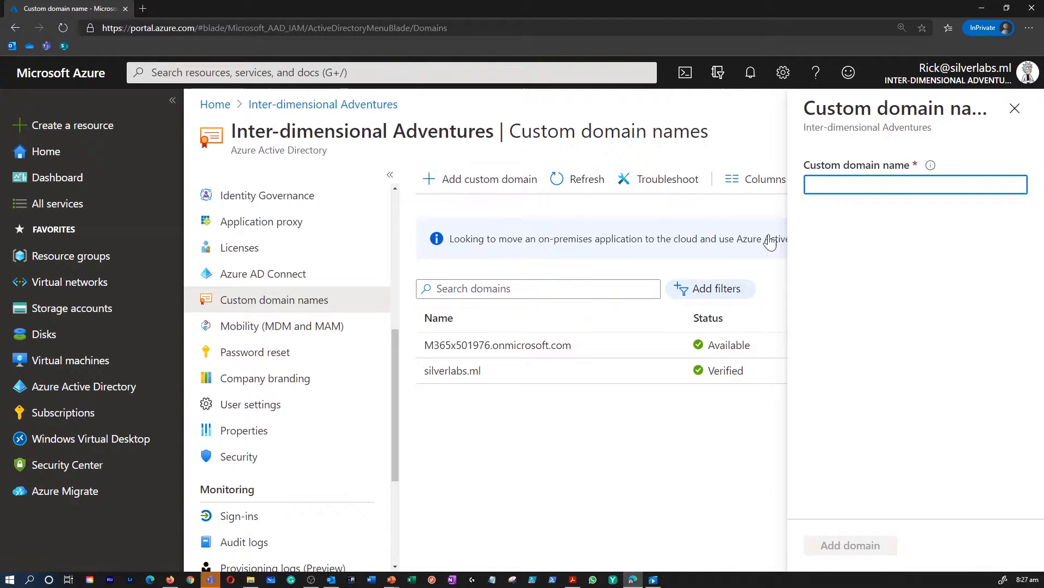
type("az104domain.com")
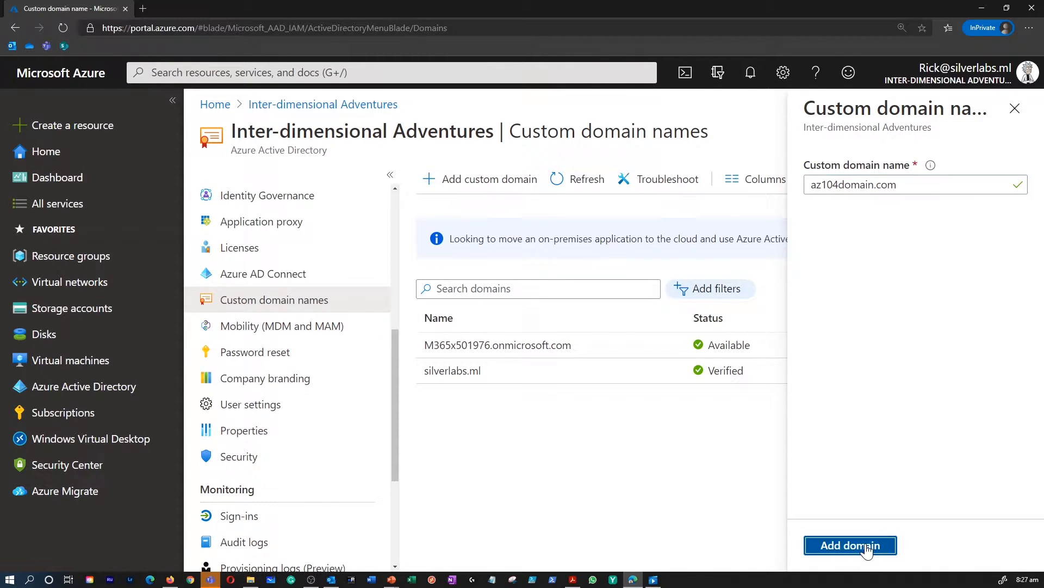
left_click(851, 545)
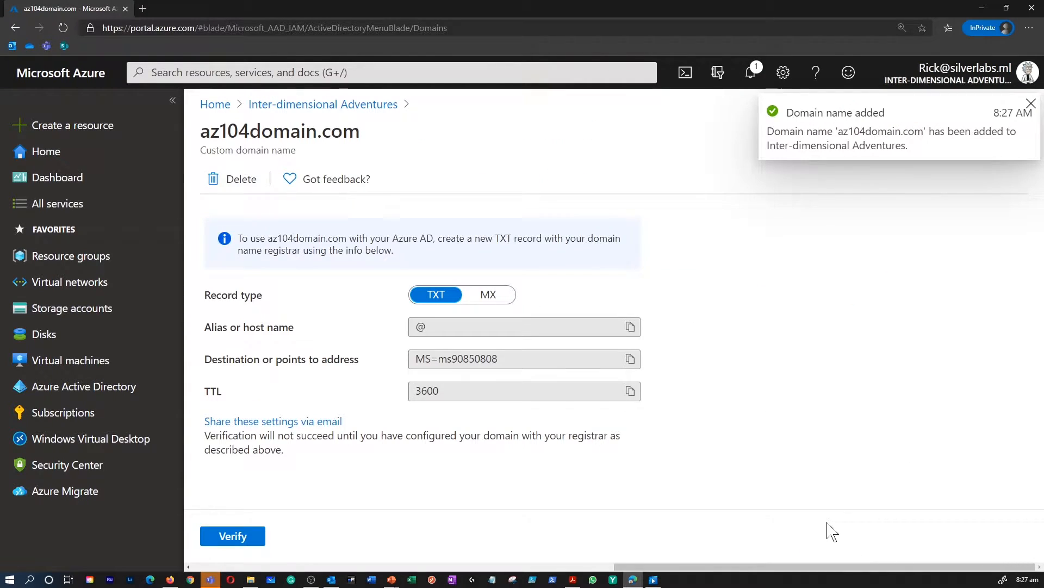
mouse_move(842, 424)
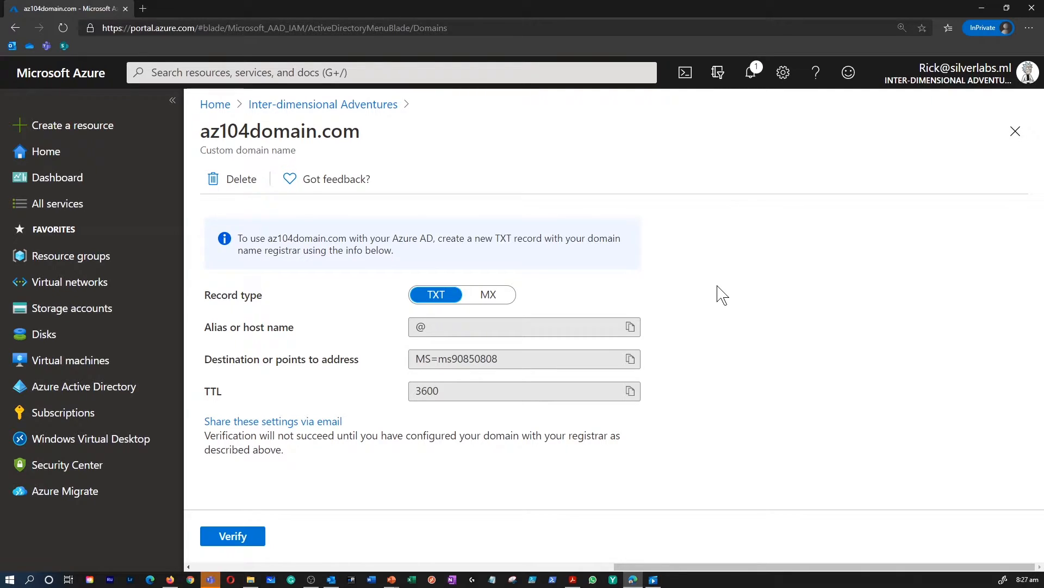
mouse_move(588, 302)
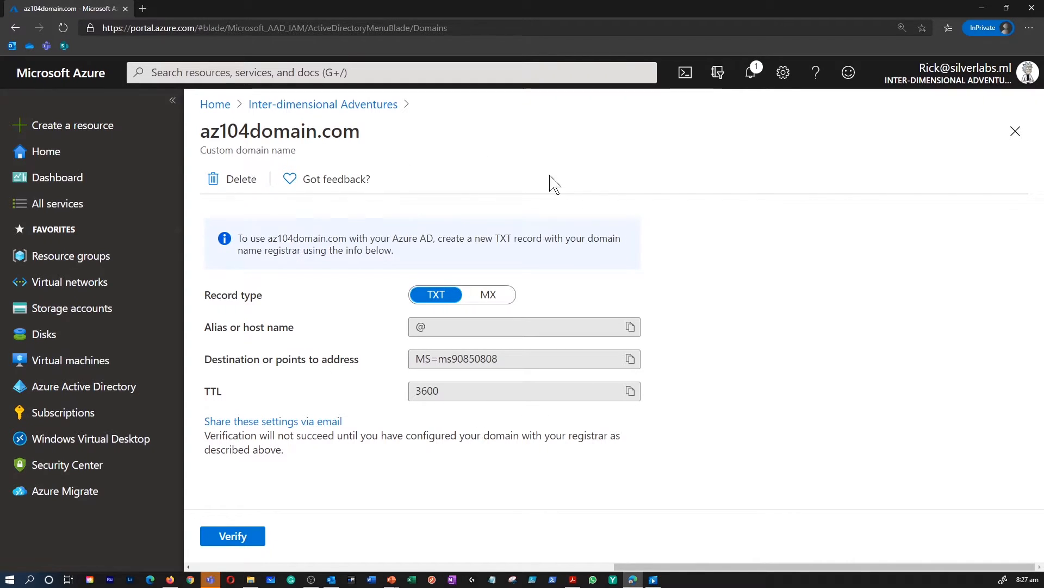
mouse_move(393, 230)
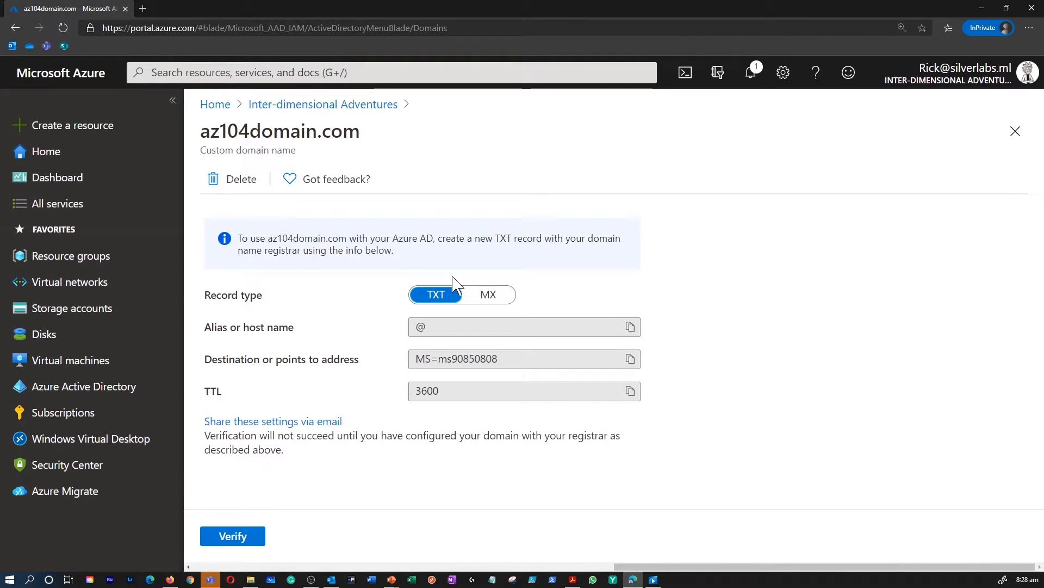
mouse_move(317, 296)
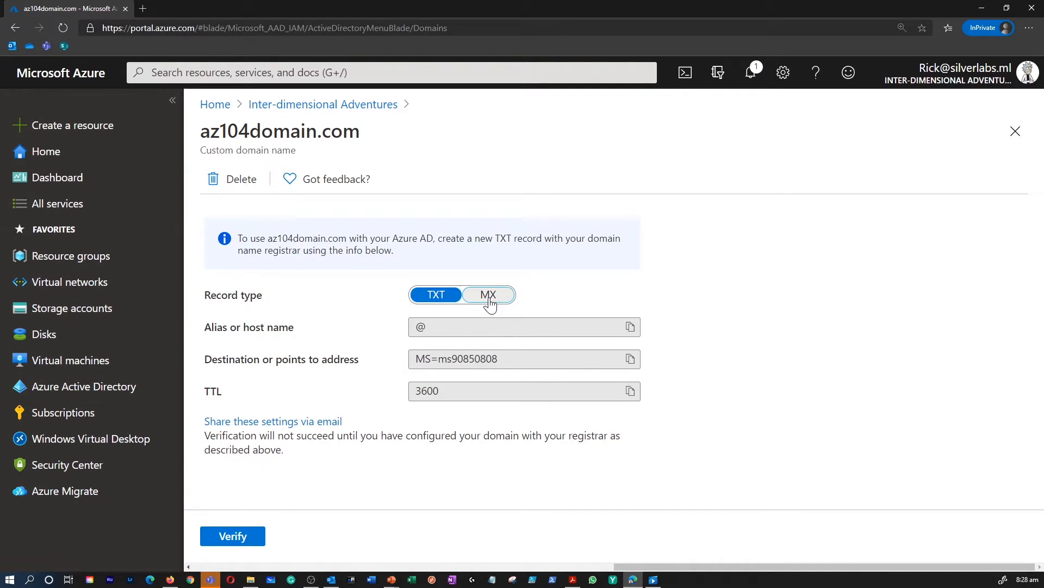
- Switch az104domain.com's verification record type from TXT to MX and select the domain name
left_click(487, 294)
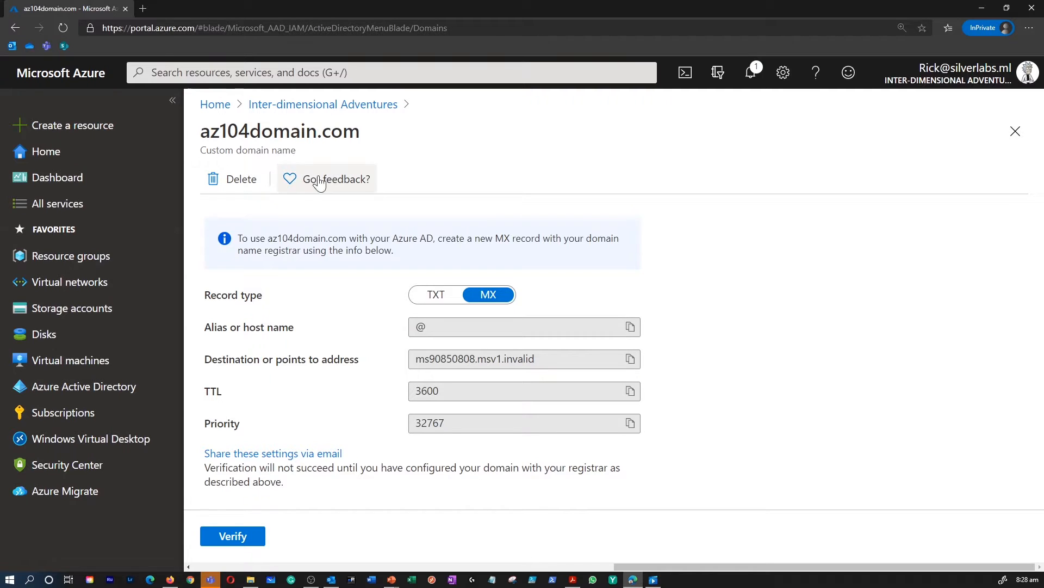
double_click(279, 130)
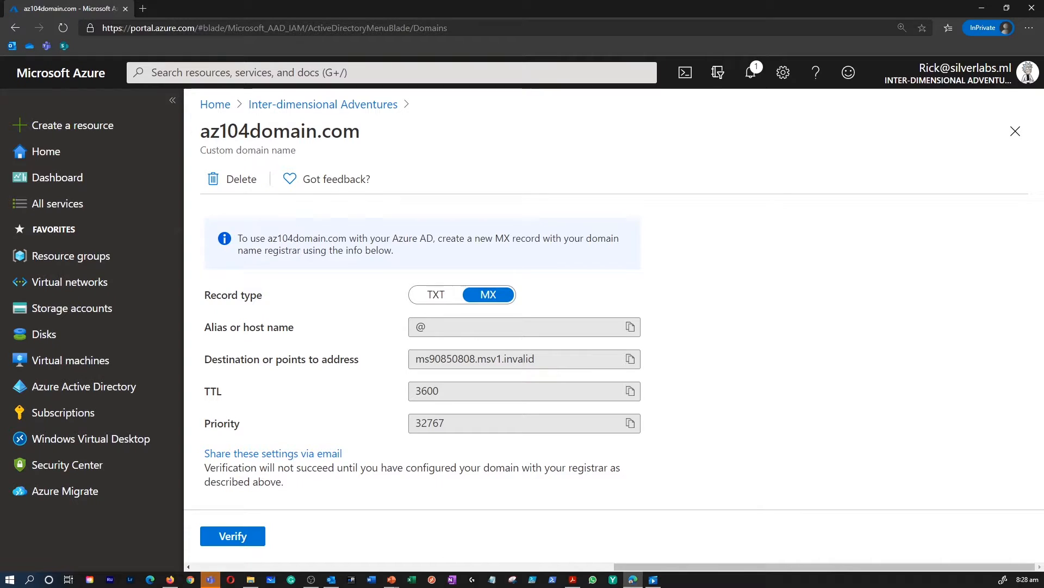
double_click(279, 130)
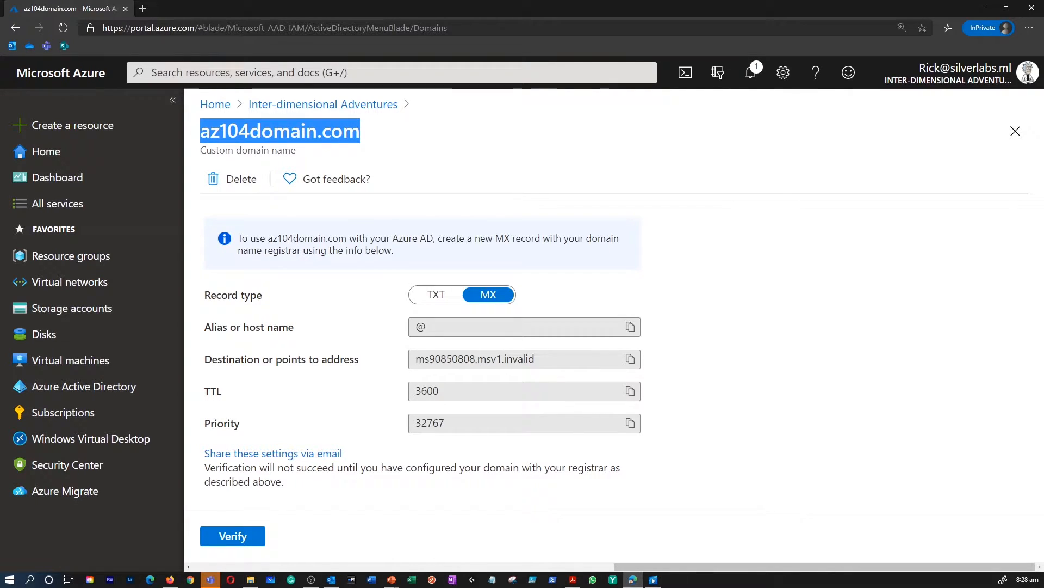
mouse_move(382, 495)
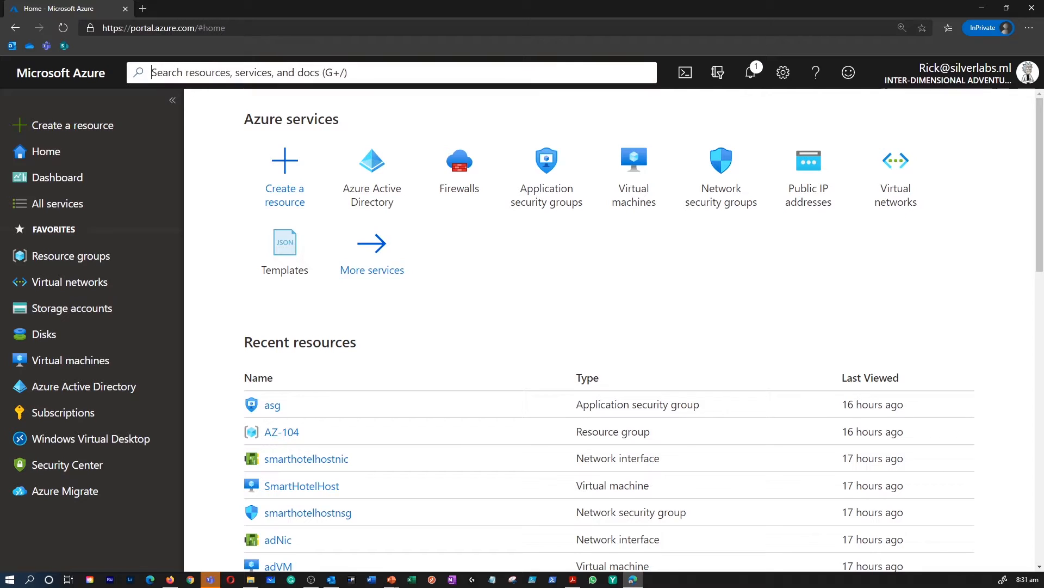
- Search 'dns zon' and open the DNS zones service
type("dns zon")
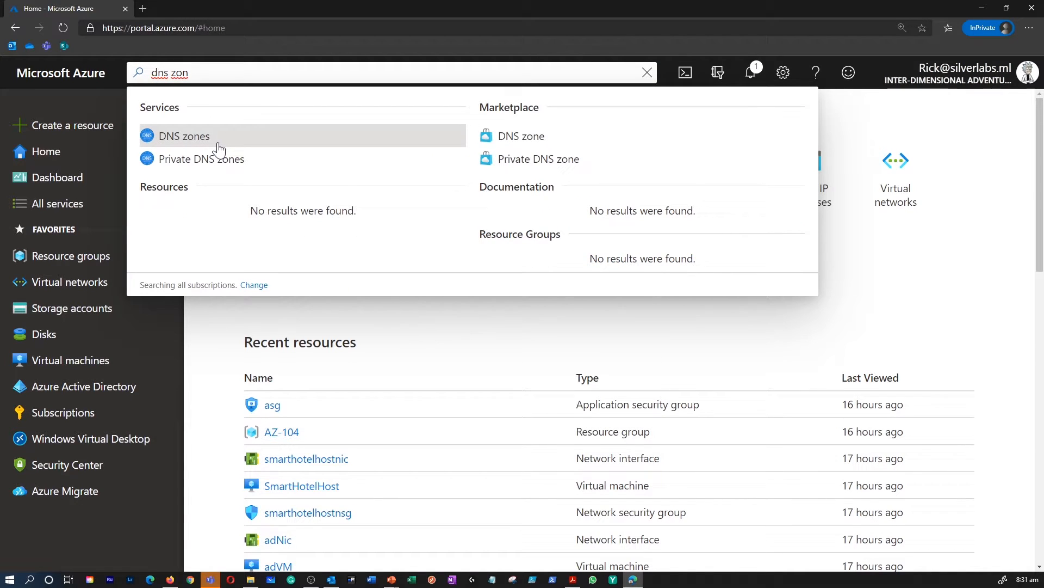
left_click(183, 136)
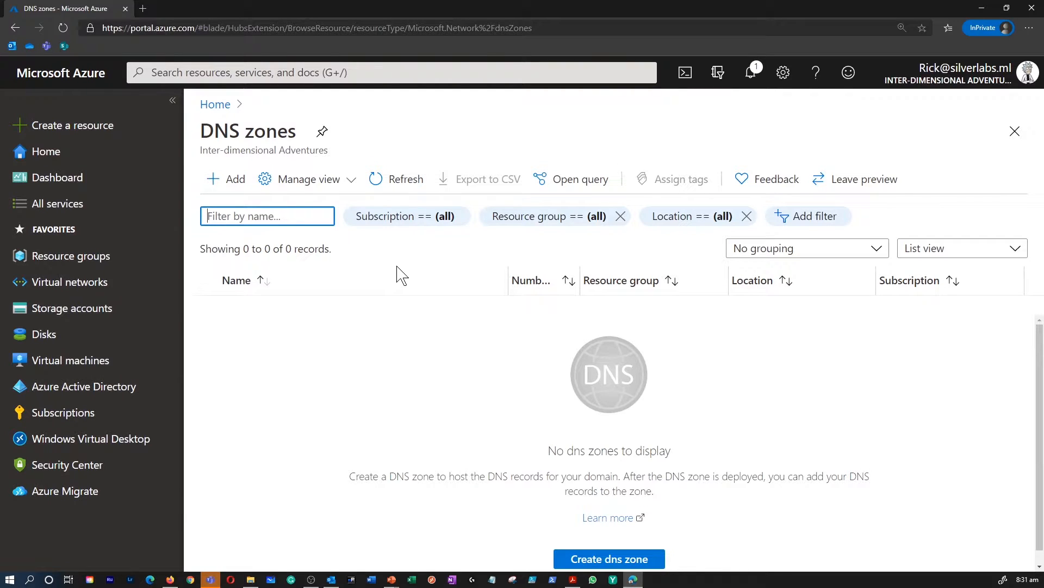
mouse_move(387, 270)
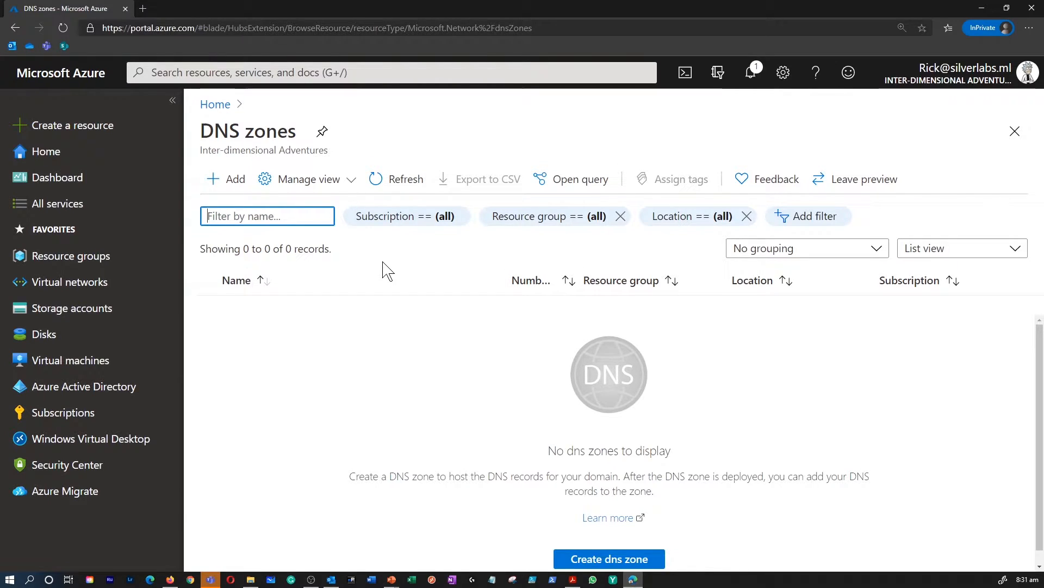
- Fill in DNS zone az104dns.com in resource group AZ-104, not a child zone, and validate
left_click(608, 558)
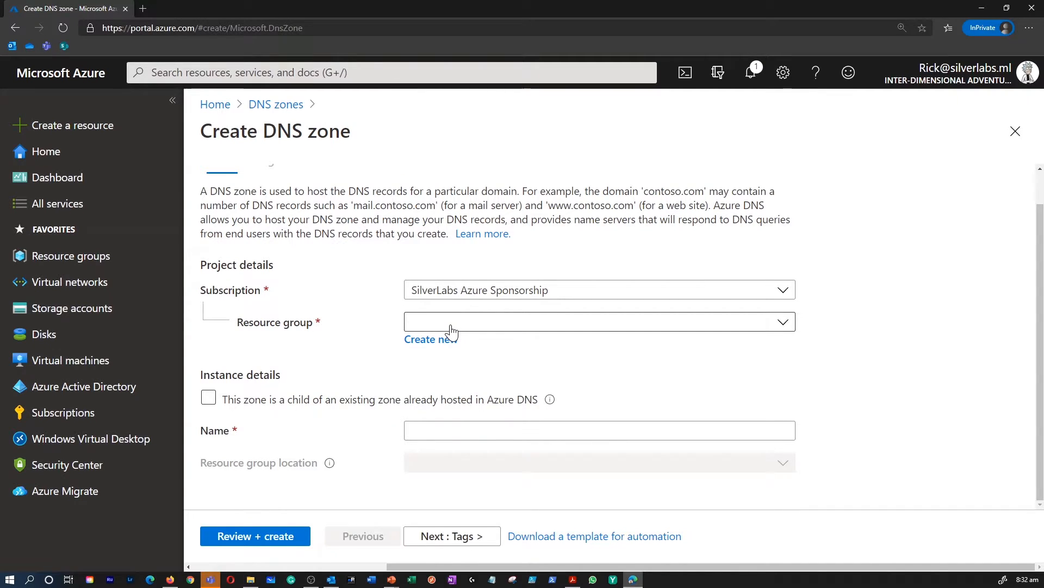
left_click(599, 321)
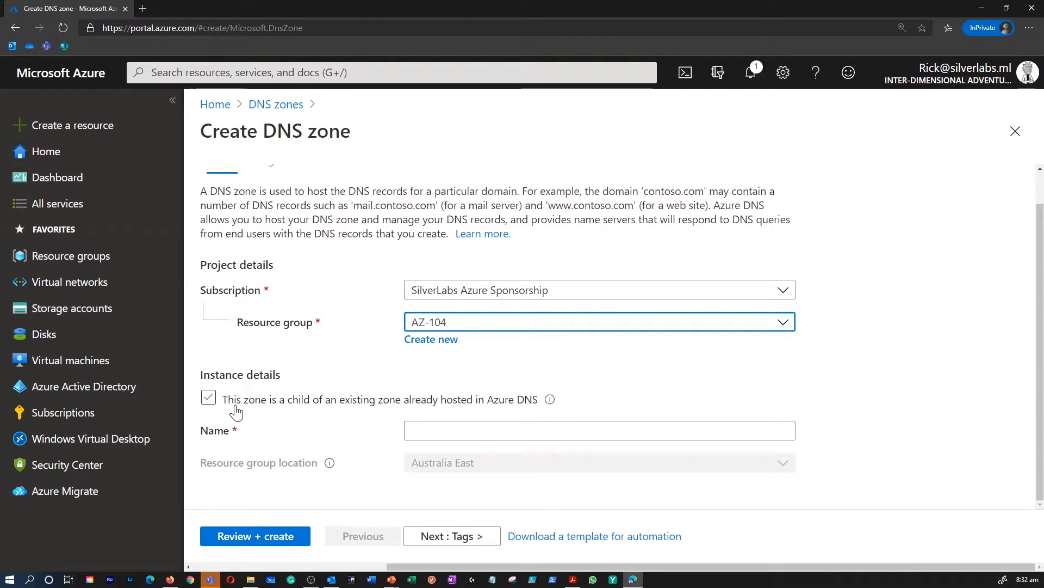
mouse_move(436, 409)
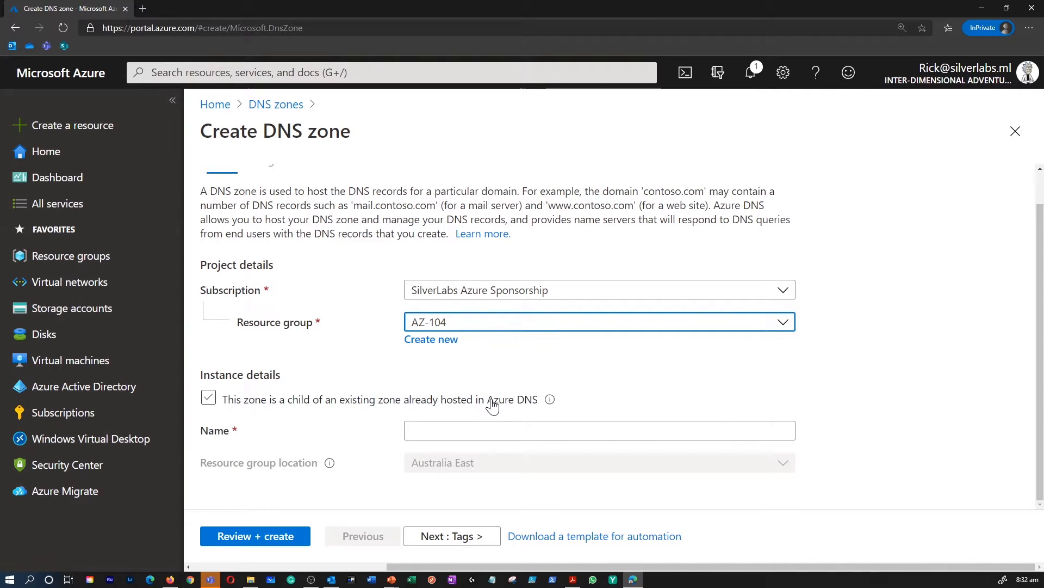
left_click(208, 398)
type("az104dns.com")
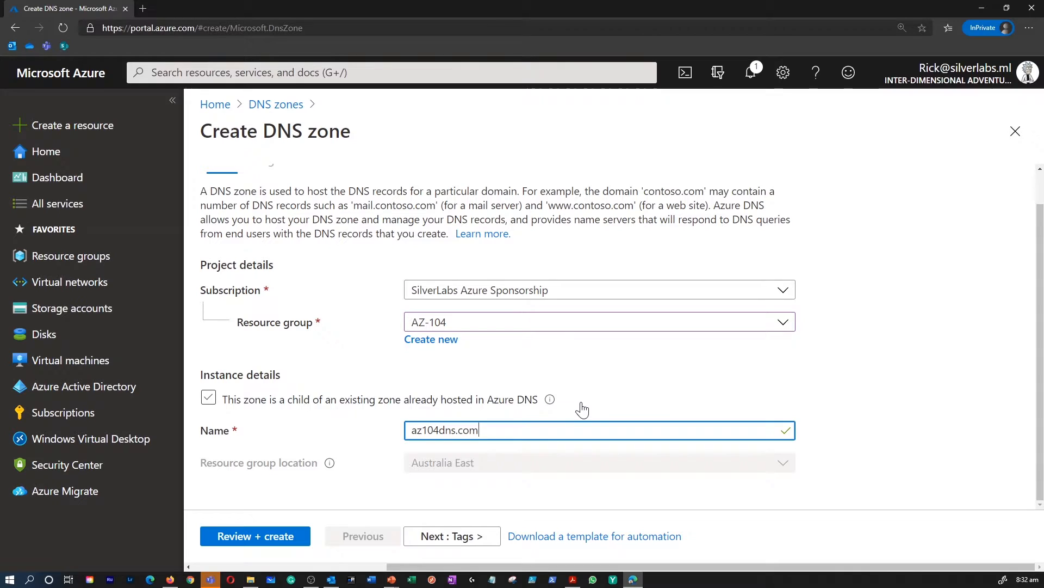
left_click(207, 398)
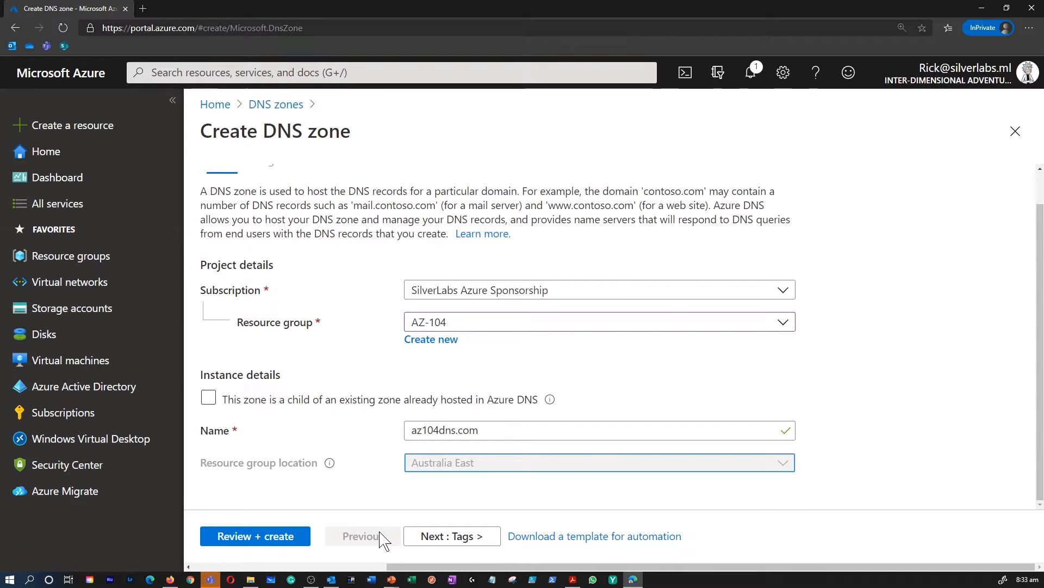
left_click(255, 536)
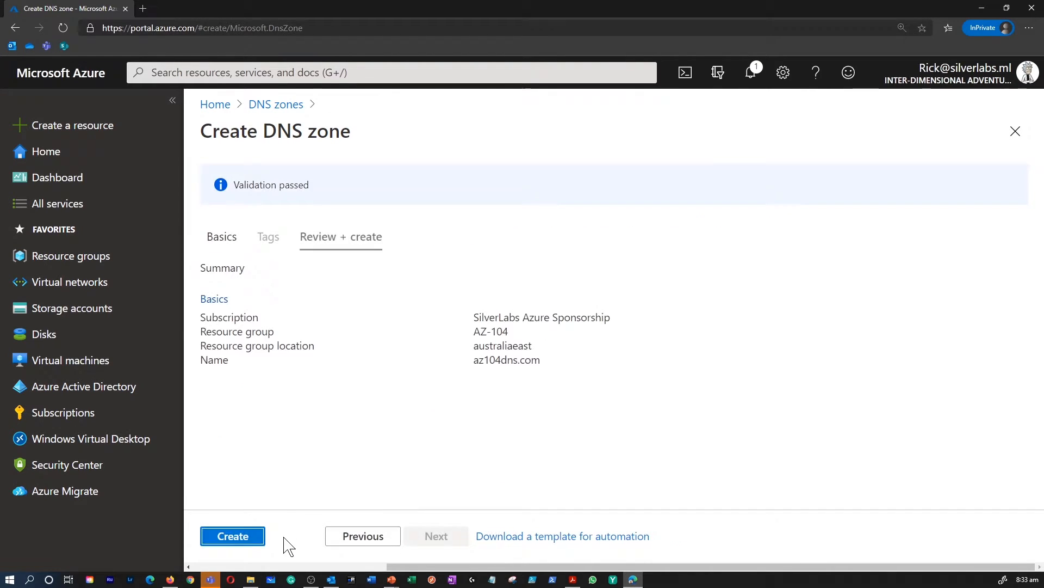
- Deploy az104dns.com, dismiss the success notification, and highlight a name server address
left_click(232, 536)
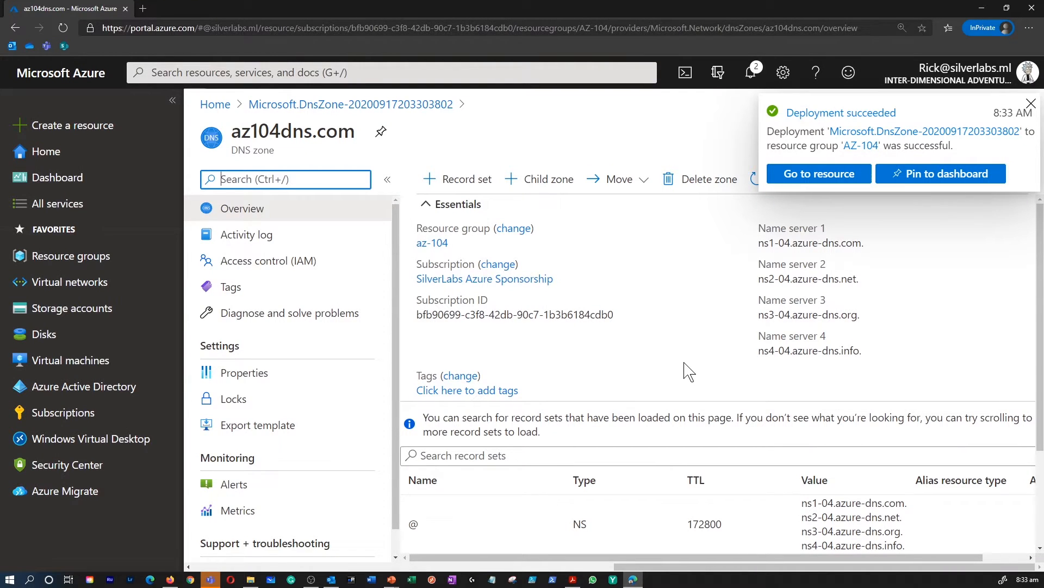
left_click(1030, 104)
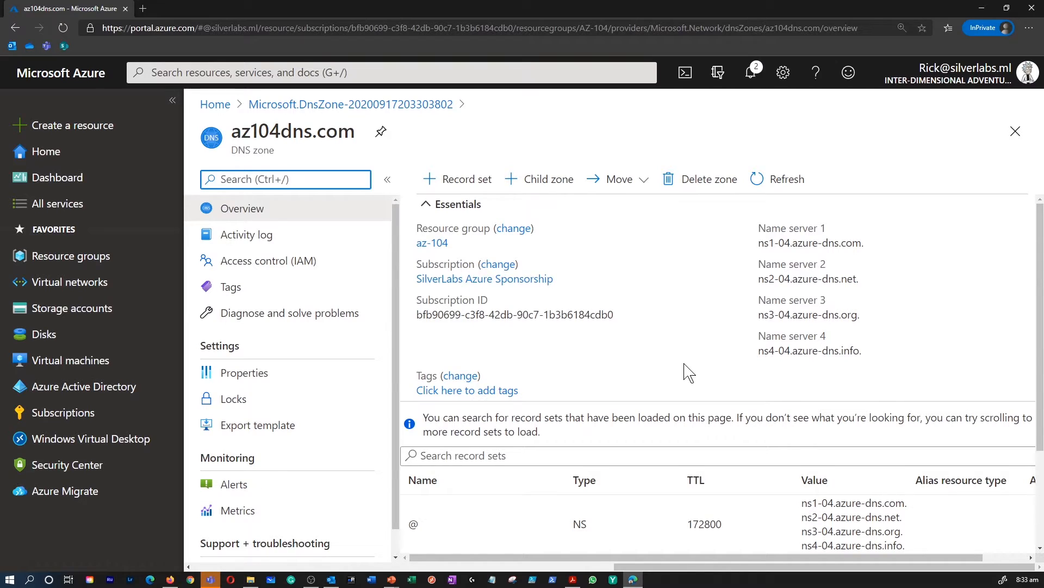
mouse_move(813, 332)
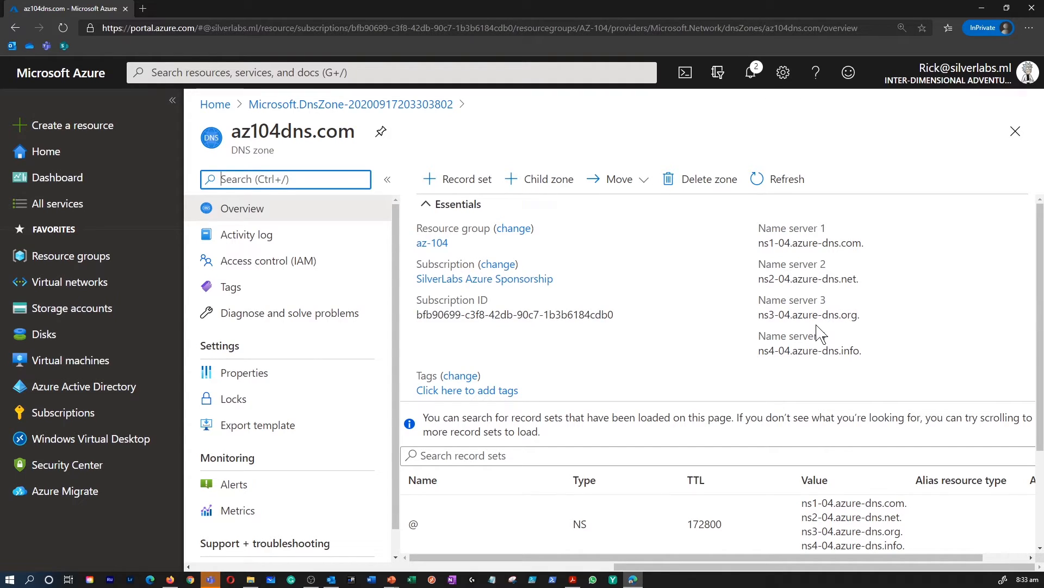
double_click(810, 243)
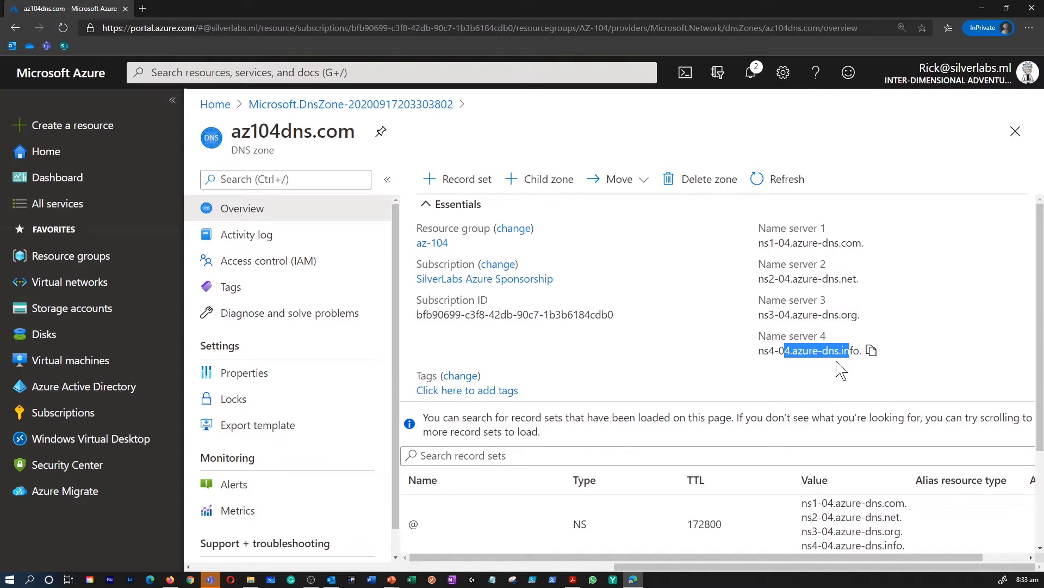
scroll("down", 3)
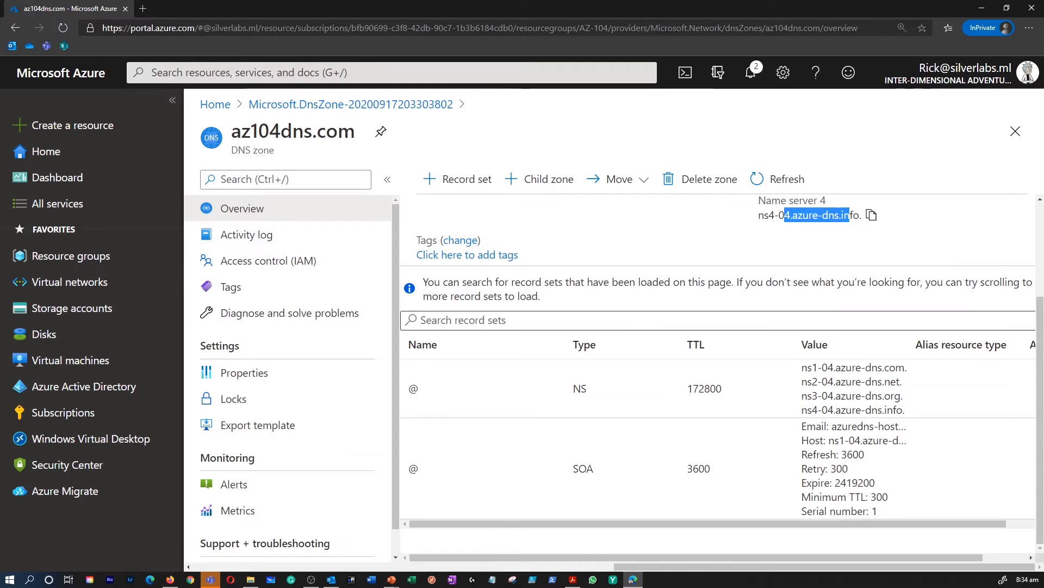
mouse_move(556, 269)
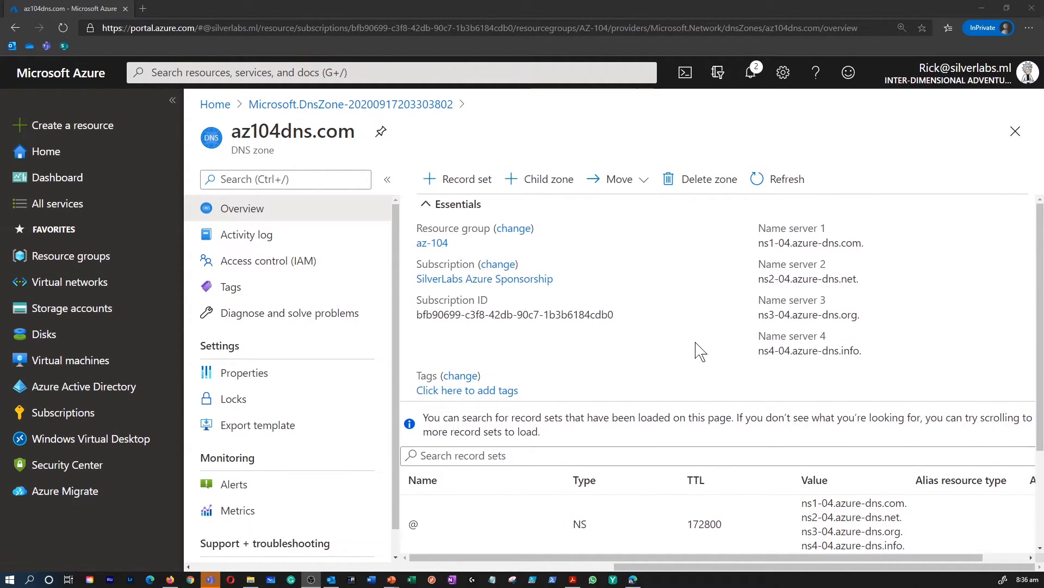
scroll("down", 3)
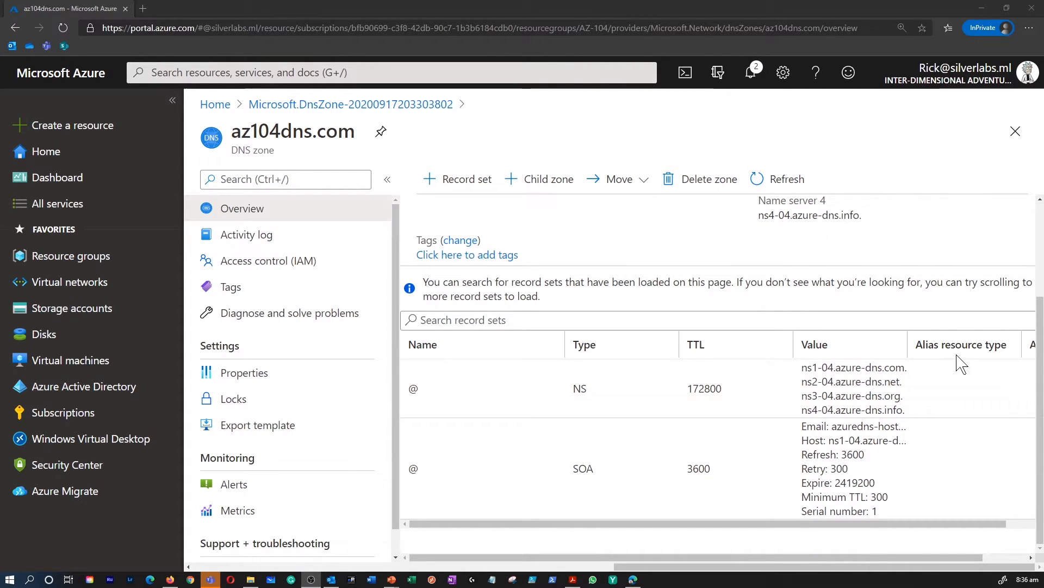
- Highlight the NS record's four name server values, then begin a child zone under az104dns.com
left_click_drag(823, 367, 859, 410)
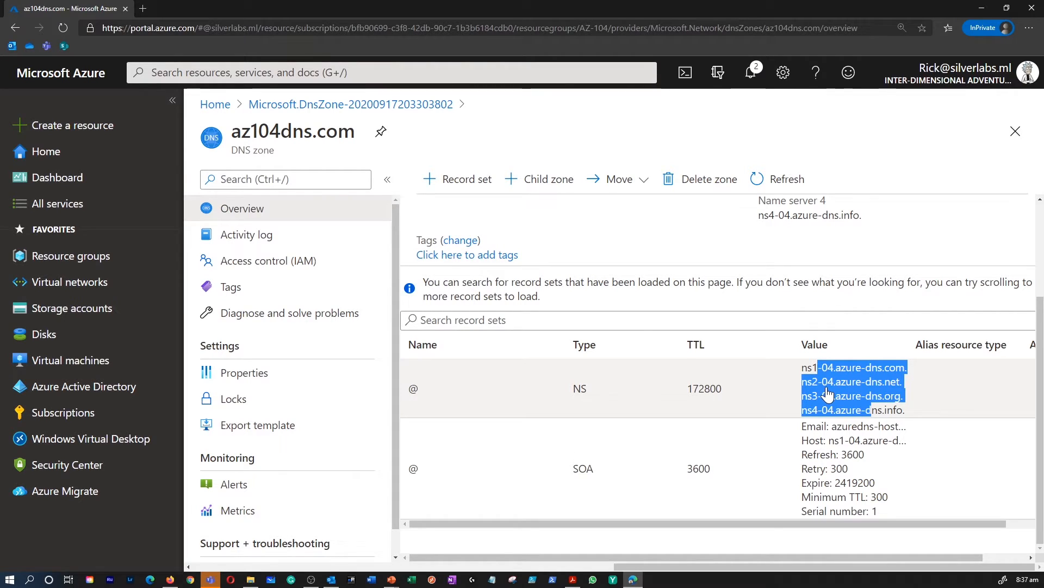
mouse_move(839, 411)
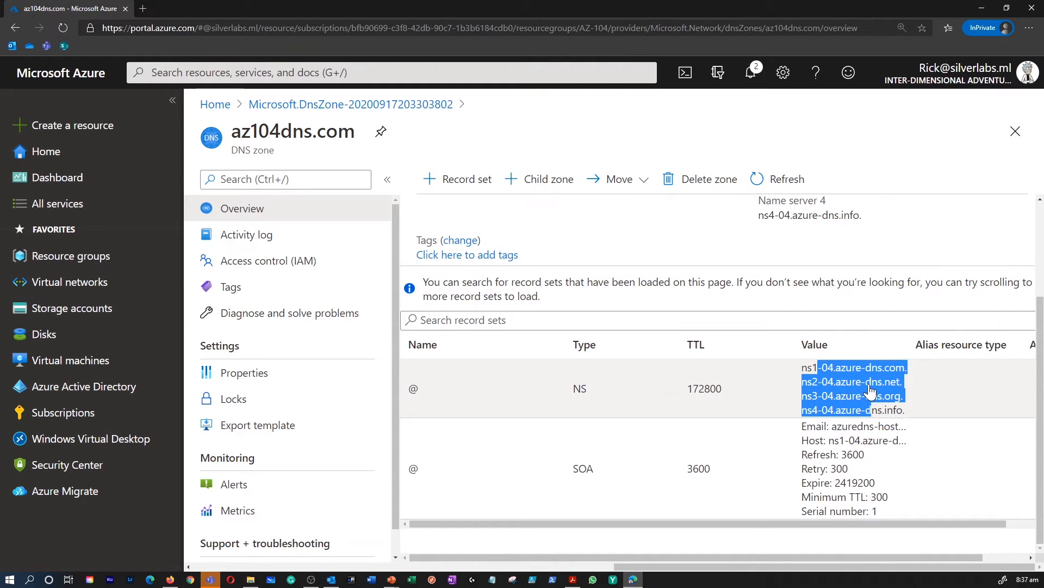
mouse_move(698, 408)
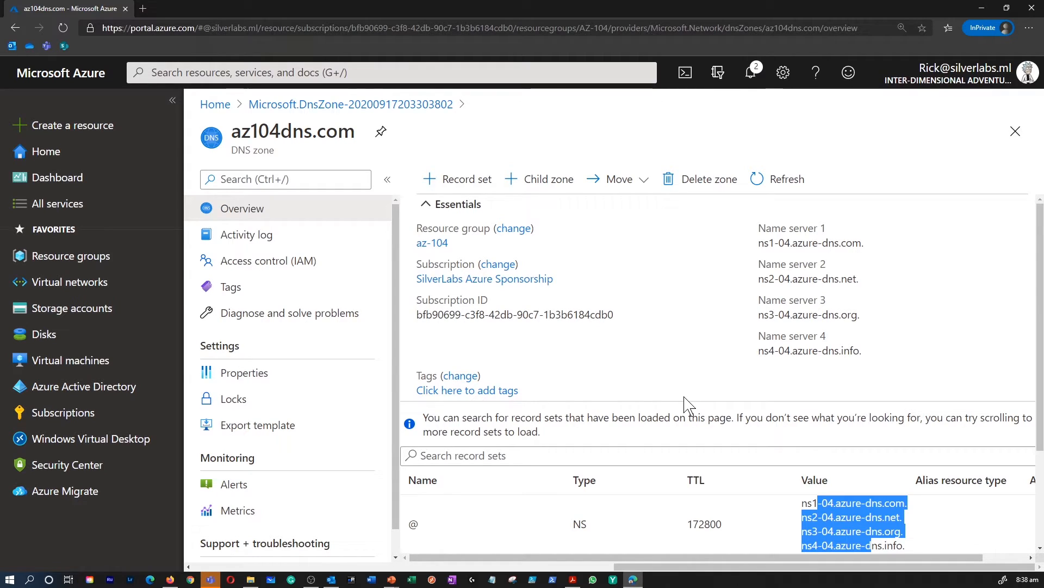
mouse_move(684, 404)
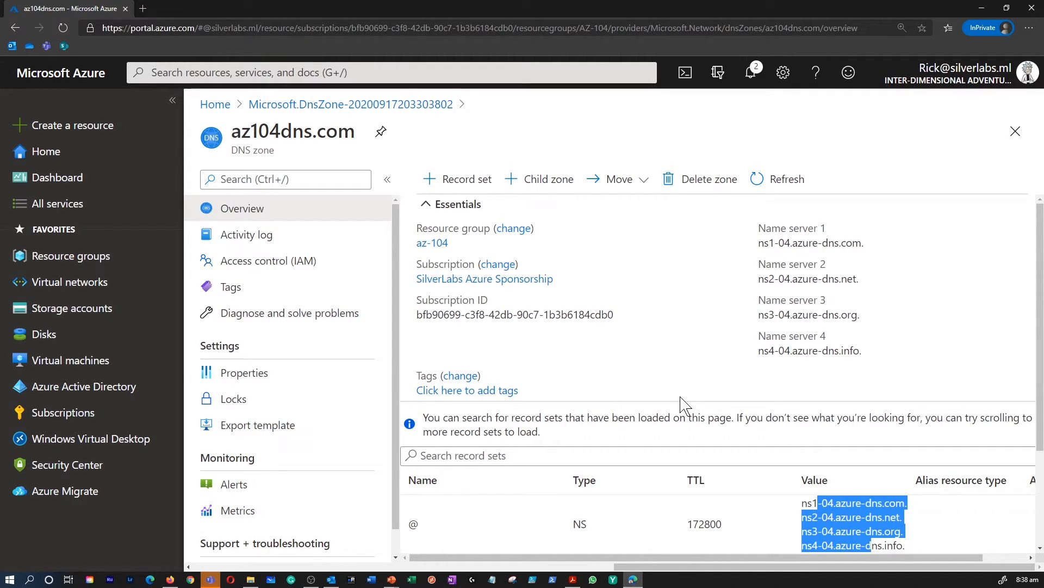
scroll("down", 3)
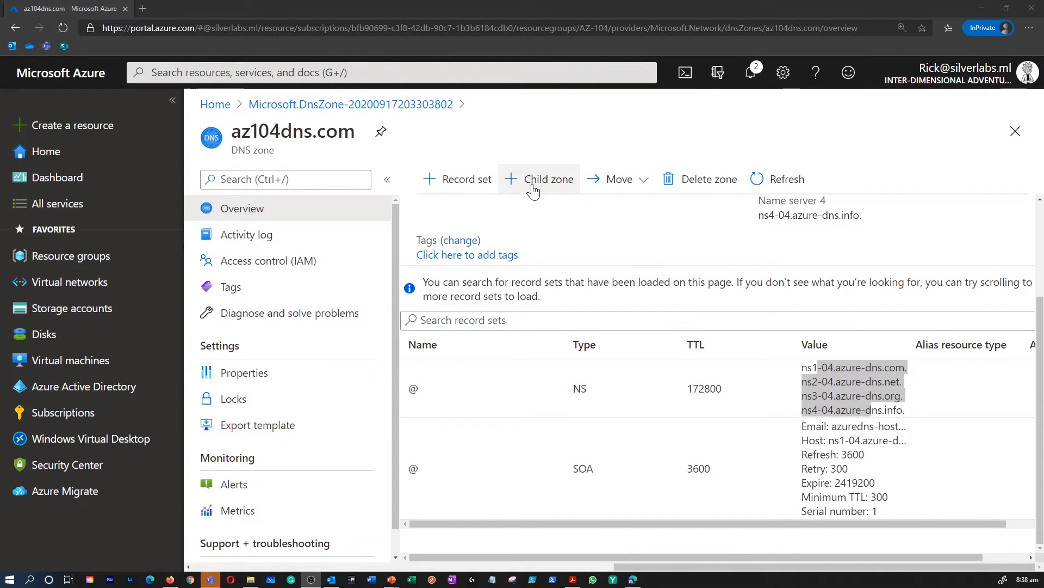
left_click(549, 178)
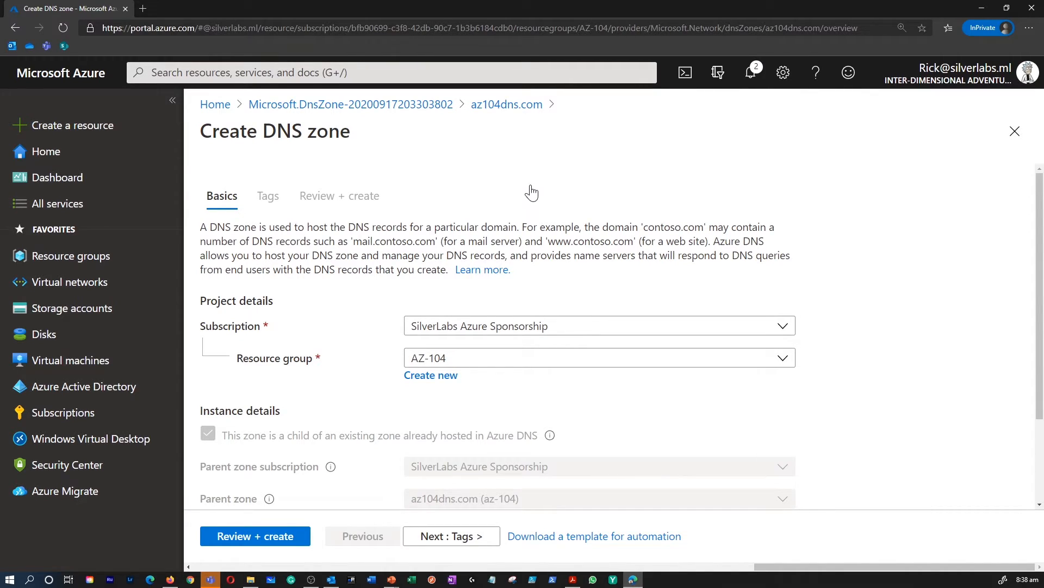
mouse_move(676, 284)
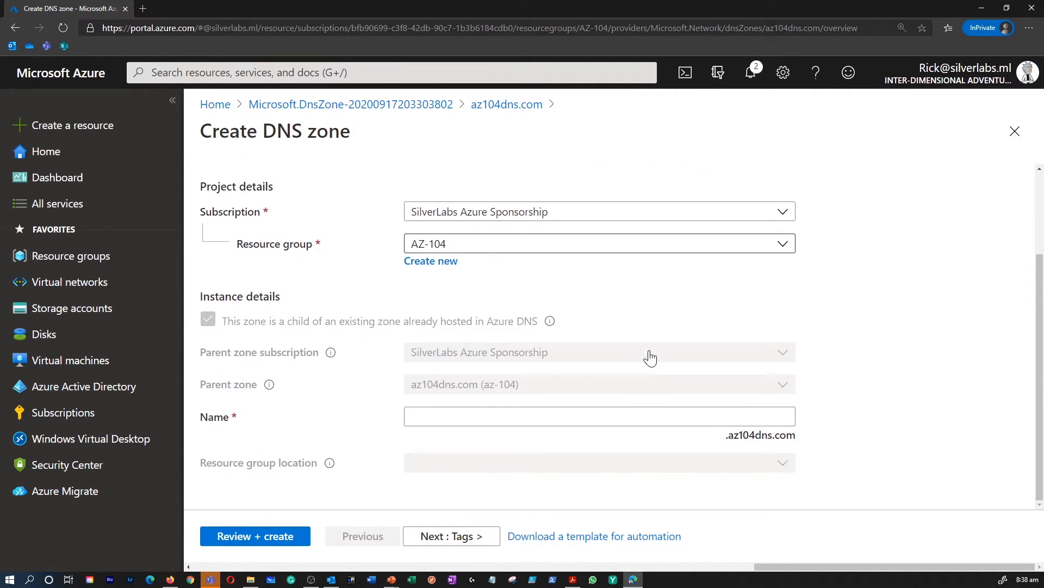
left_click(1015, 130)
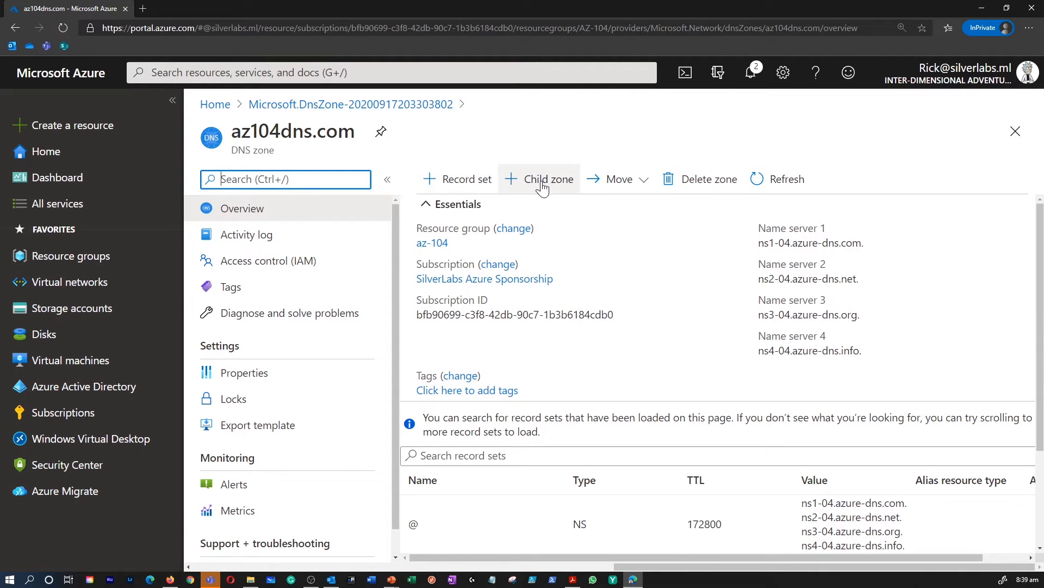
mouse_move(546, 196)
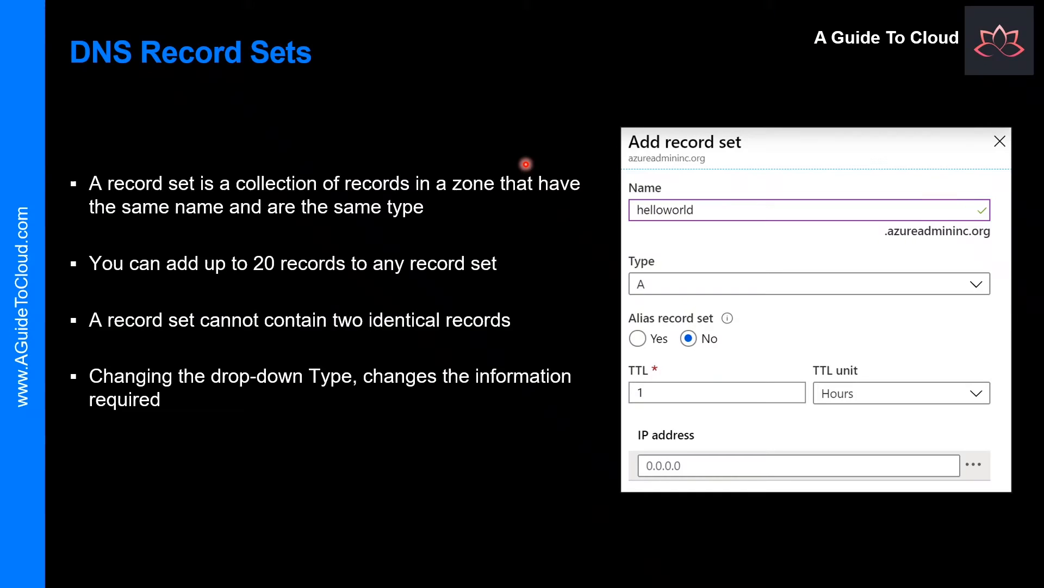
mouse_move(499, 140)
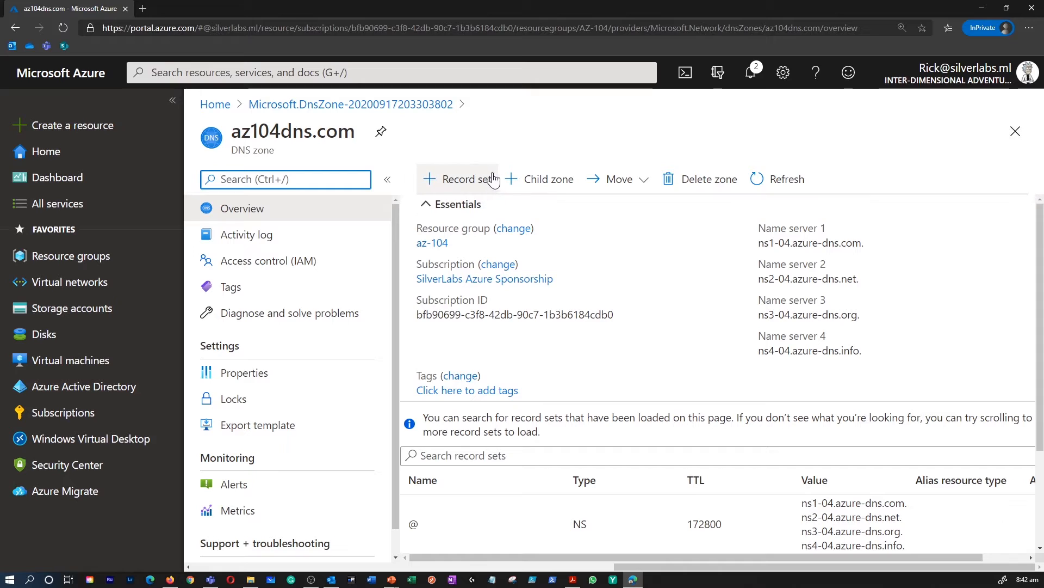
- Begin a new record set for az104dns.com, trying CNAME before choosing SRV
left_click(458, 178)
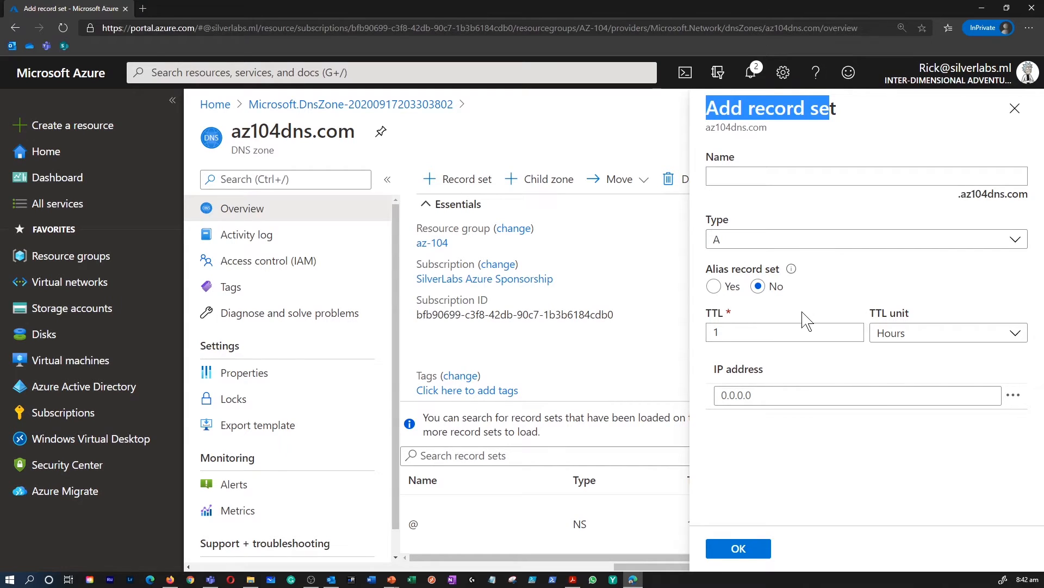
mouse_move(790, 275)
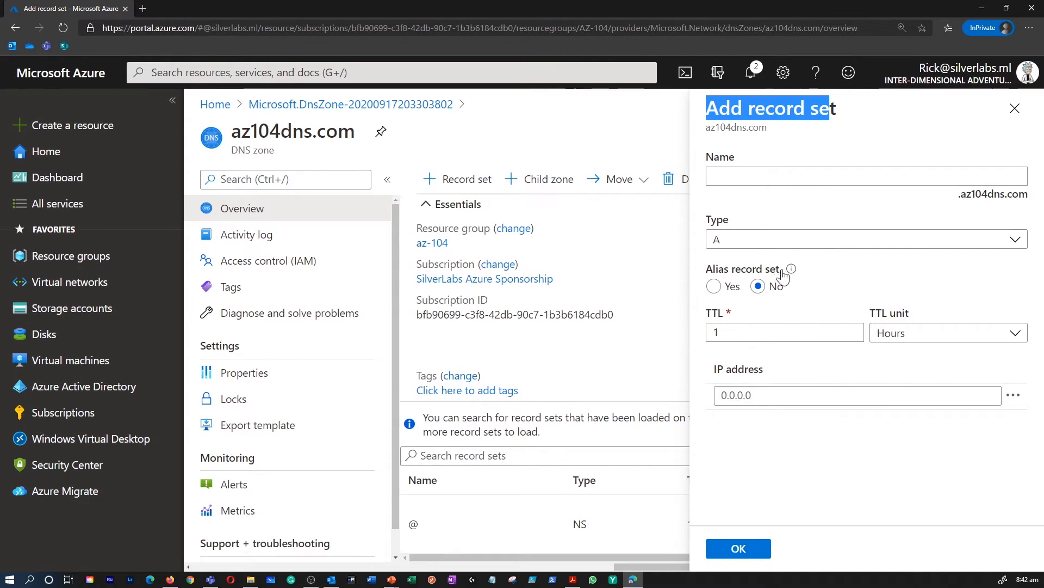
left_click(865, 238)
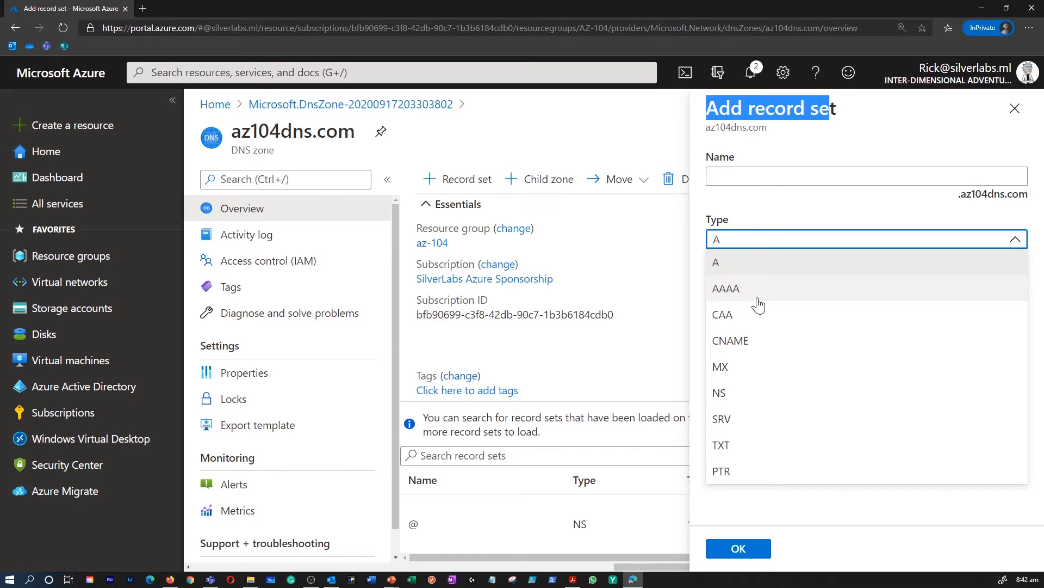
mouse_move(742, 341)
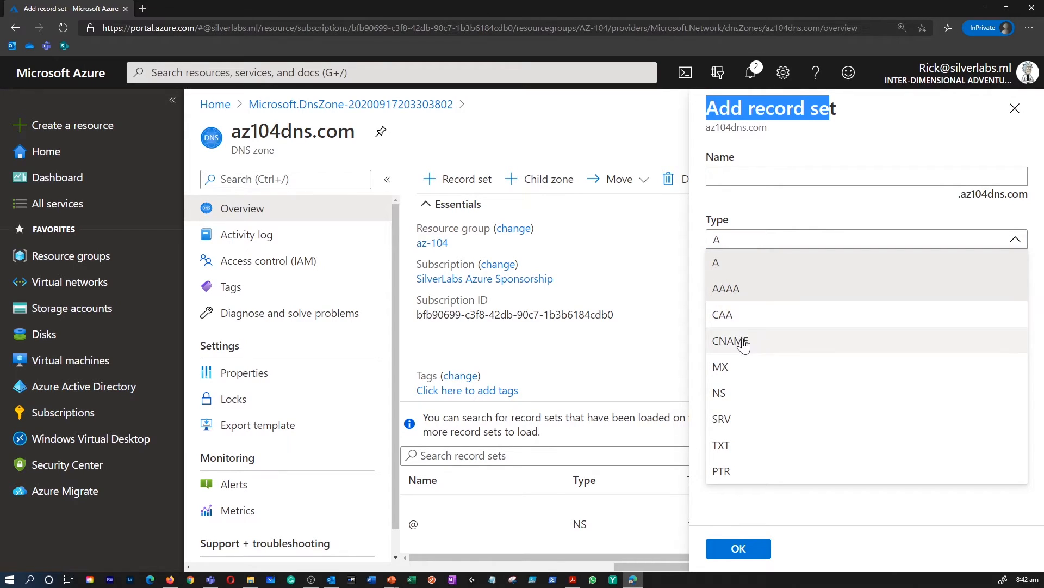
left_click(731, 340)
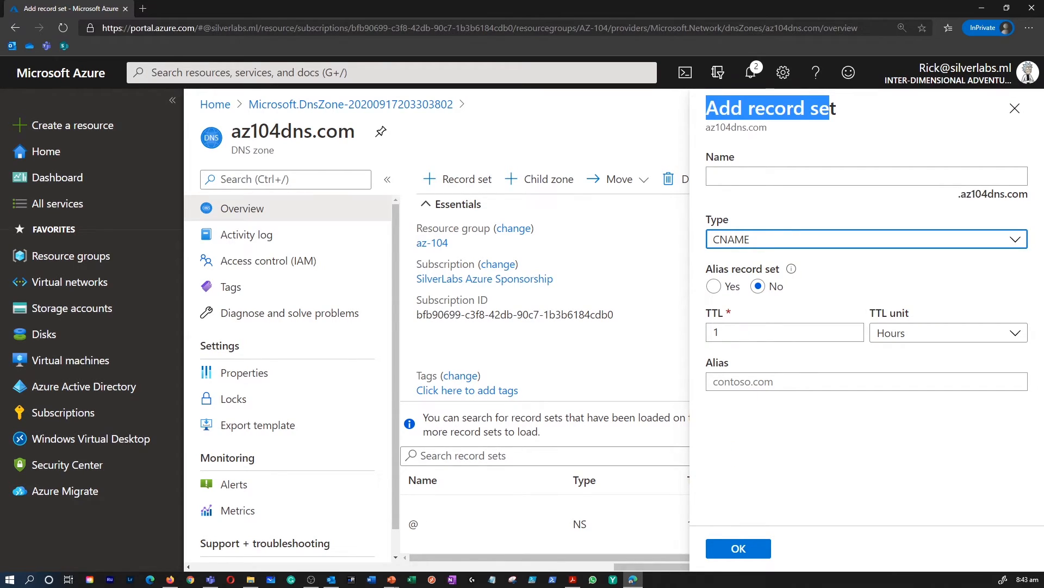
mouse_move(804, 239)
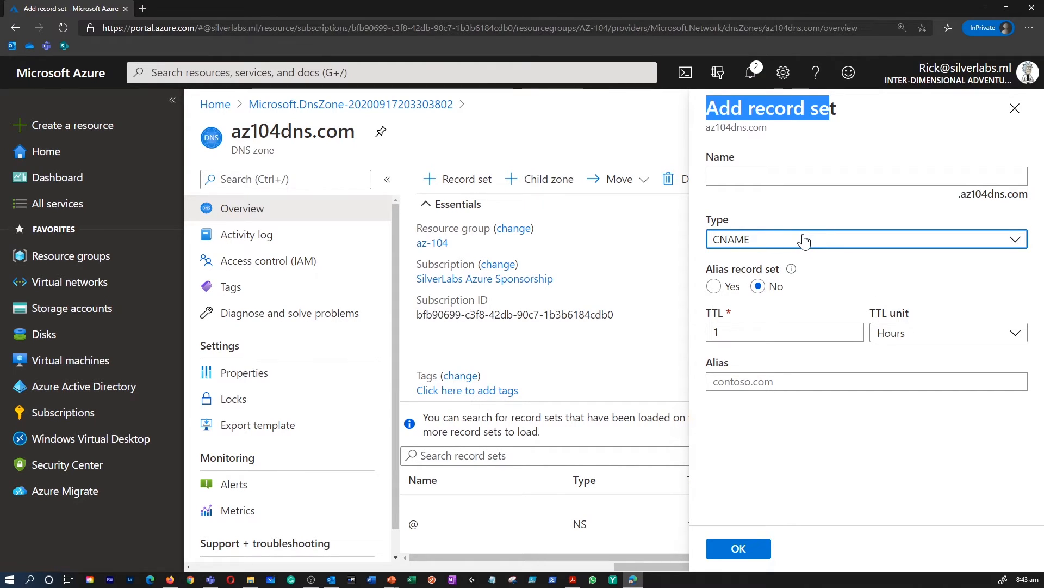
left_click(866, 239)
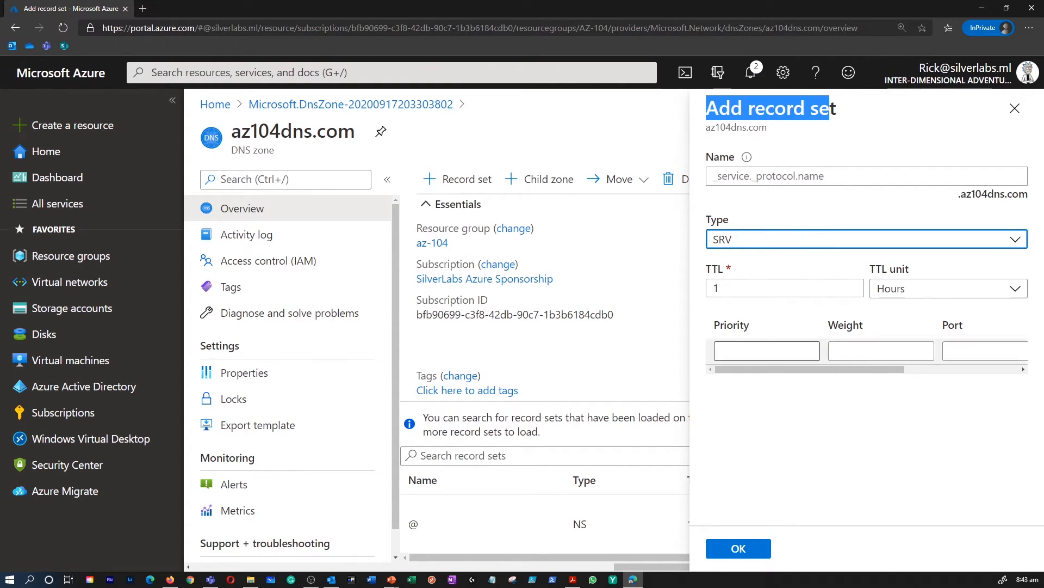